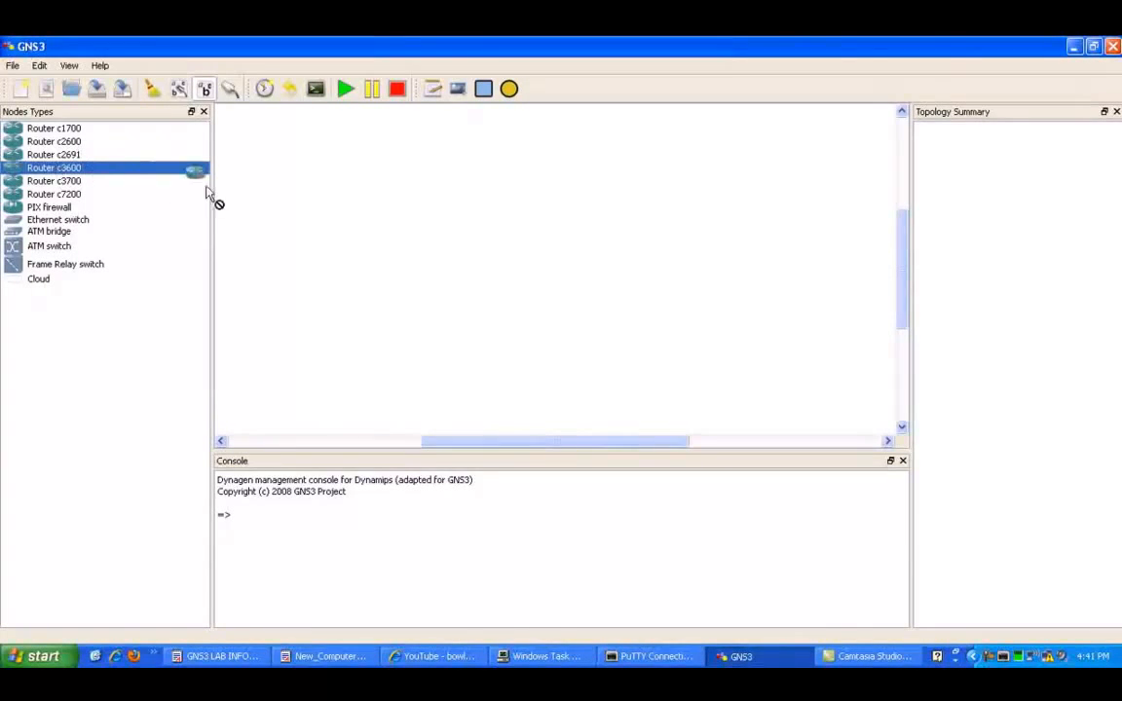
# - Place three c3600 routers R0, R1 and R2 on the canvas
pyautogui.moveTo(195, 168); pyautogui.dragTo(343, 212)
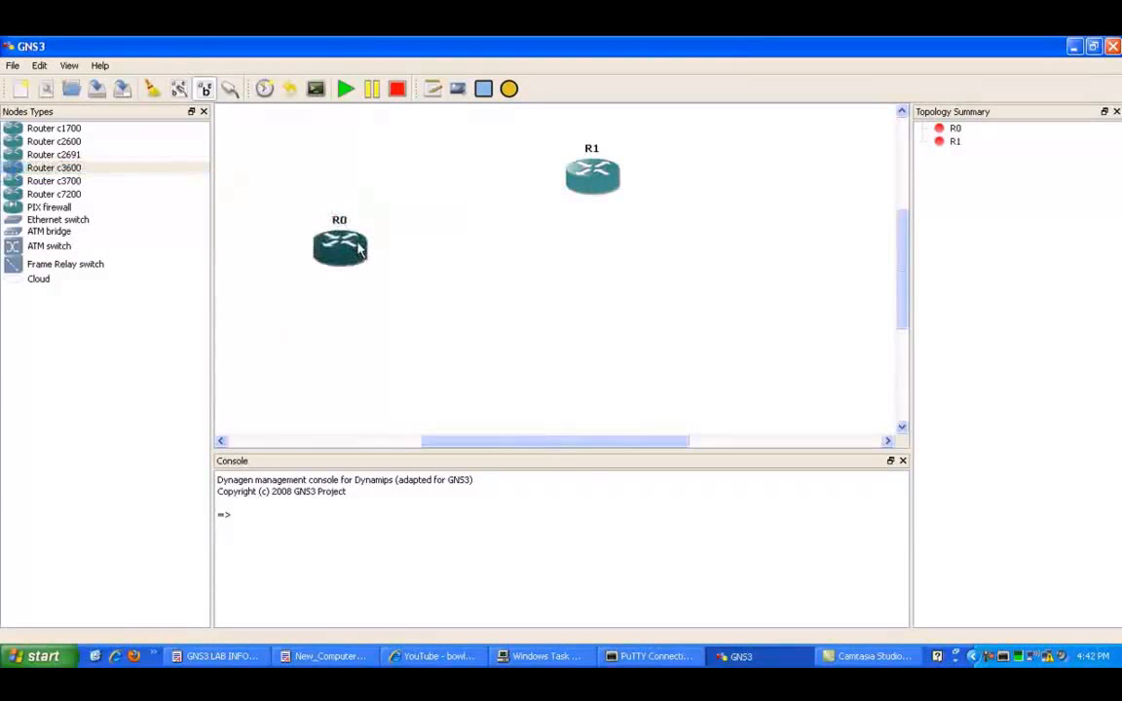
pyautogui.moveTo(339, 245); pyautogui.dragTo(354, 253)
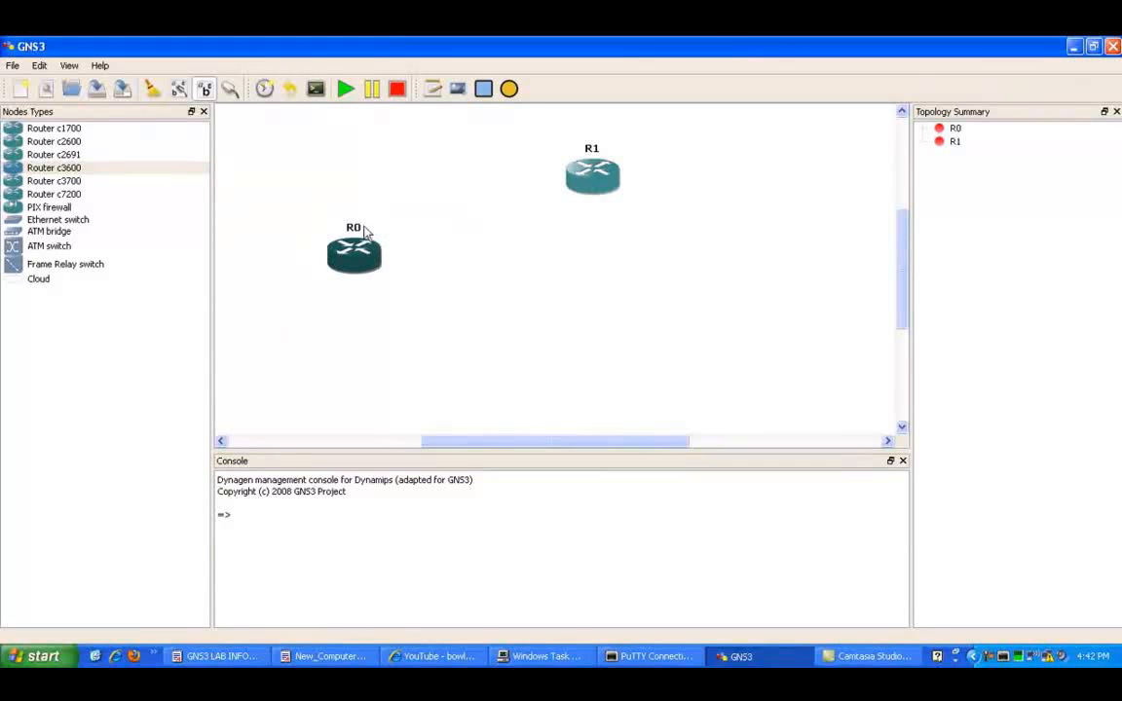
pyautogui.moveTo(55, 168); pyautogui.dragTo(532, 294)
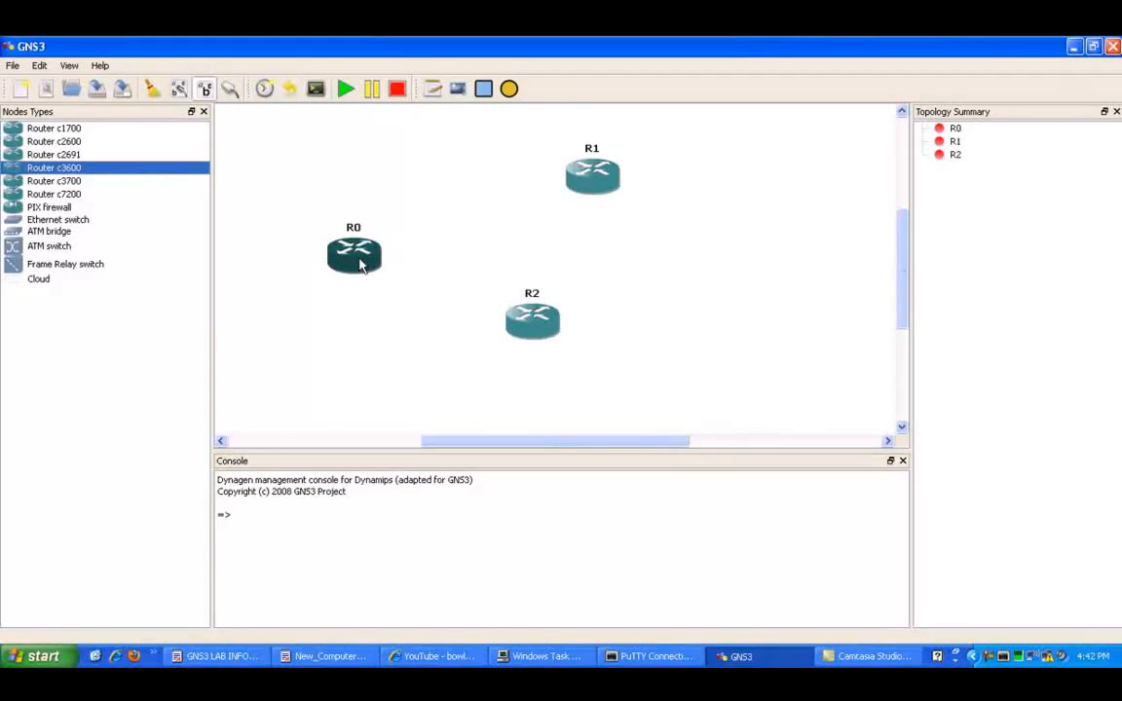
# - Change R0's hostname to R3
pyautogui.rightClick(355, 255)
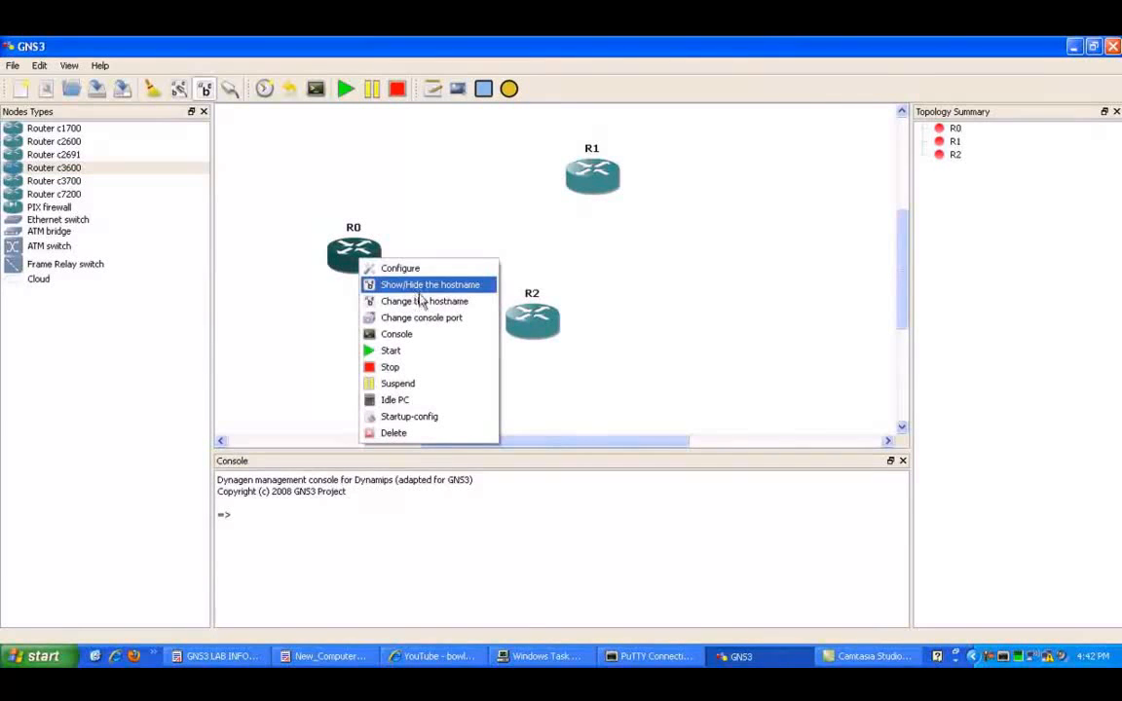
pyautogui.click(424, 300)
pyautogui.write('R3')
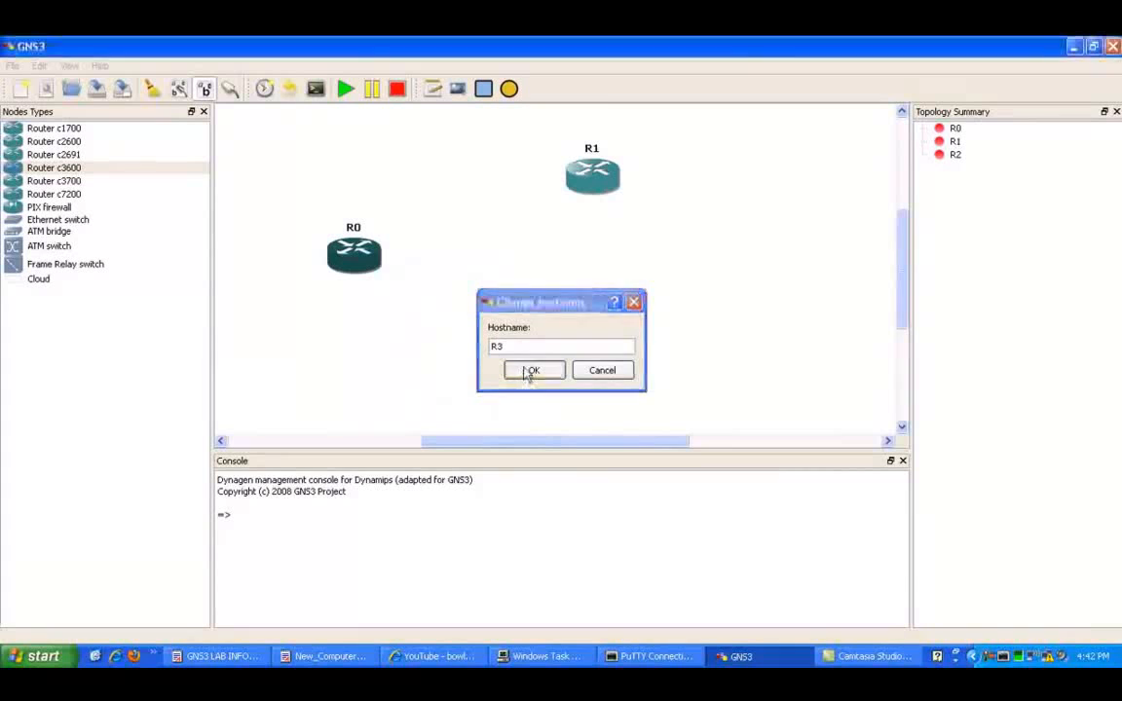
pyautogui.click(534, 370)
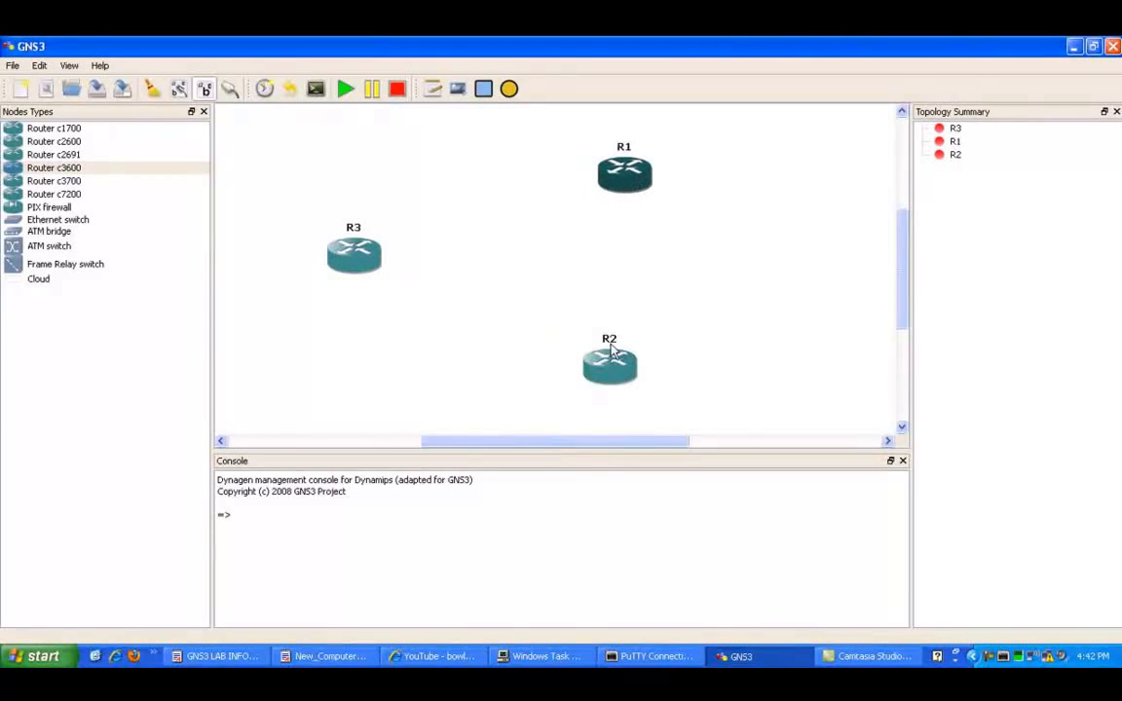
# - Arrange R1 on the left, R3 at the top and R2 at the bottom right
pyautogui.moveTo(610, 366); pyautogui.dragTo(631, 380)
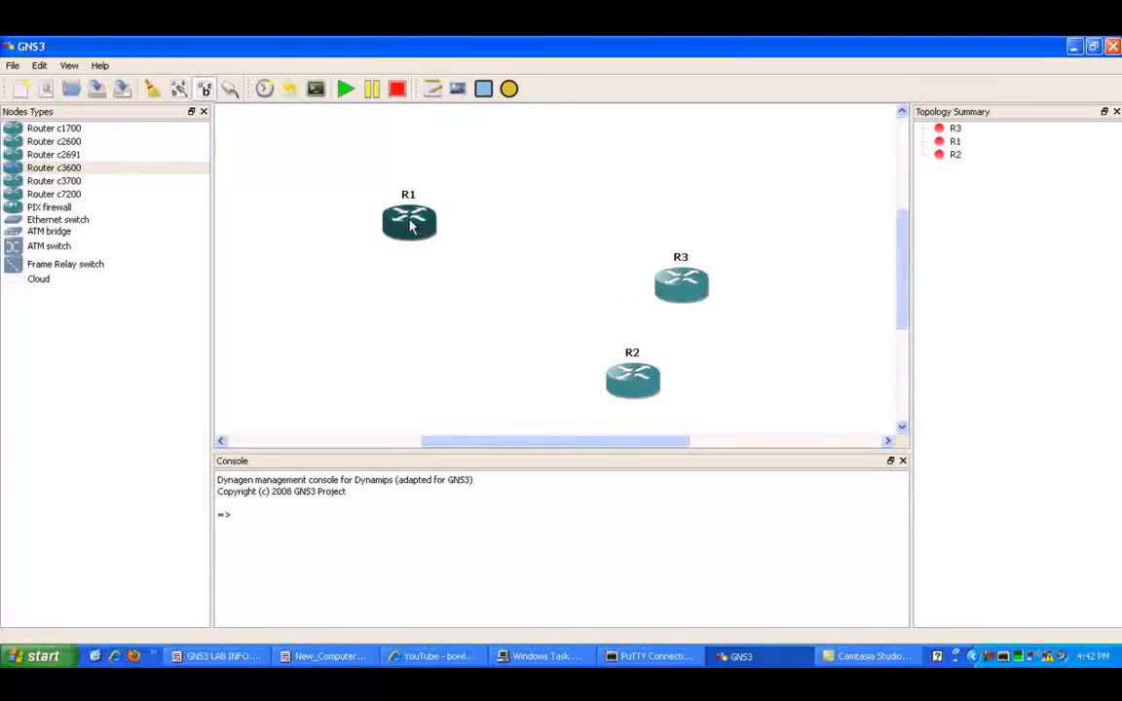
pyautogui.moveTo(410, 222); pyautogui.dragTo(349, 273)
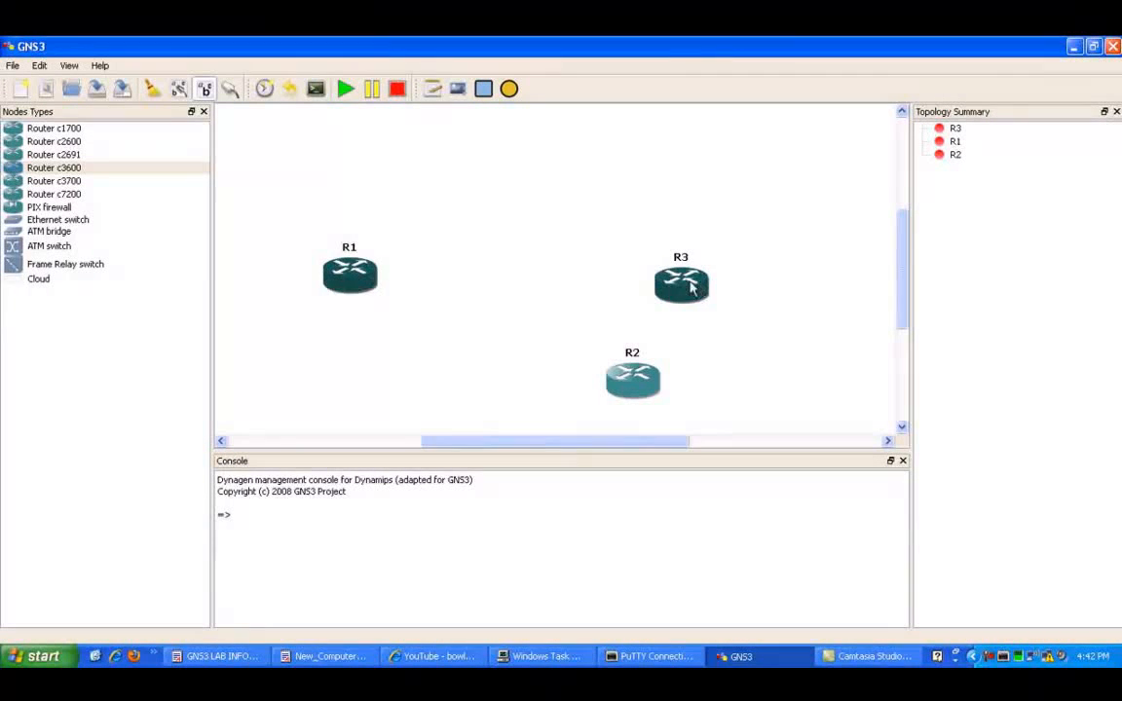
pyautogui.moveTo(682, 283); pyautogui.dragTo(635, 166)
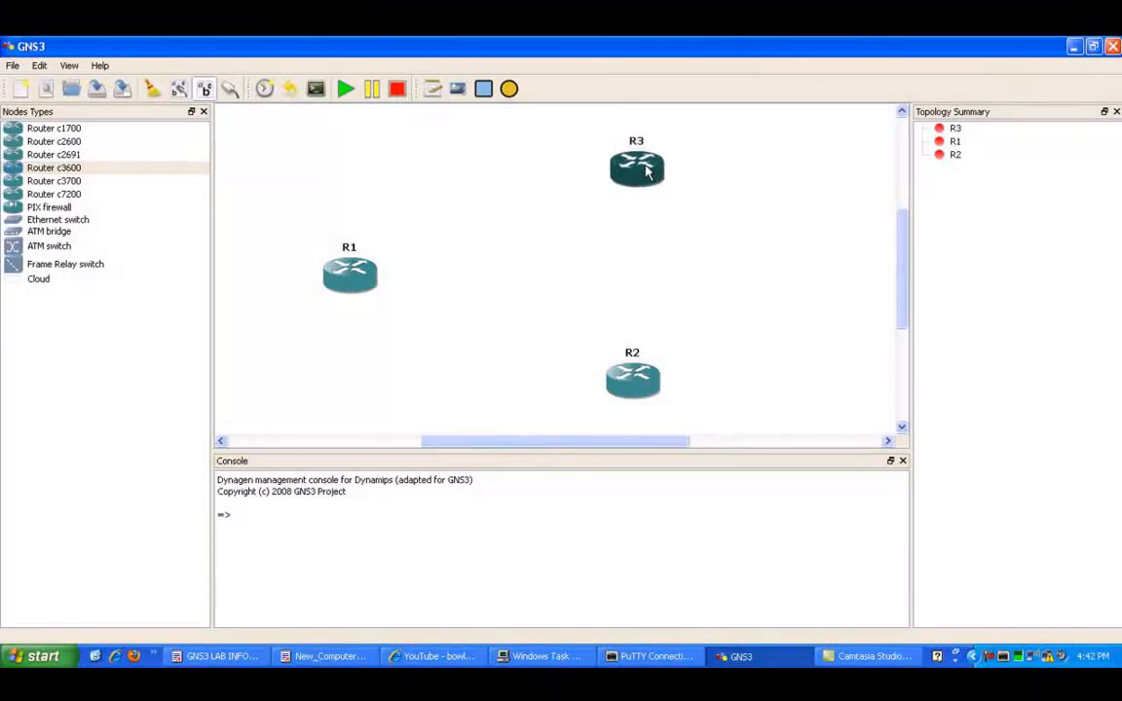
pyautogui.moveTo(631, 156)
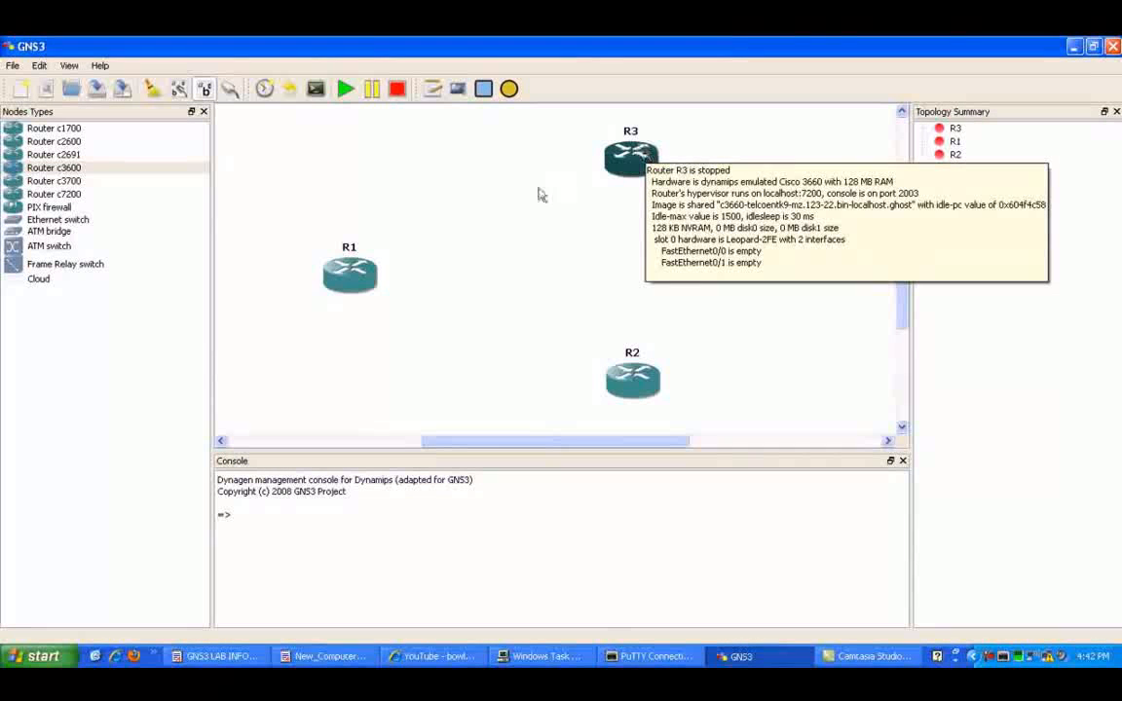
pyautogui.moveTo(491, 230)
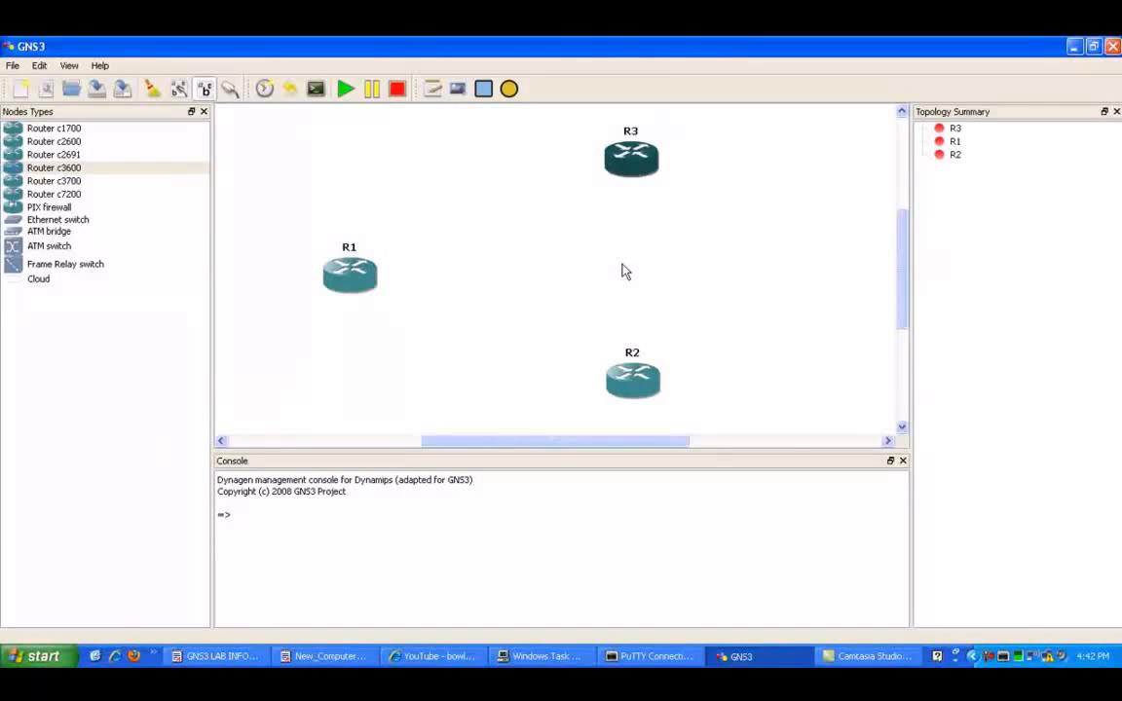
pyautogui.moveTo(441, 269)
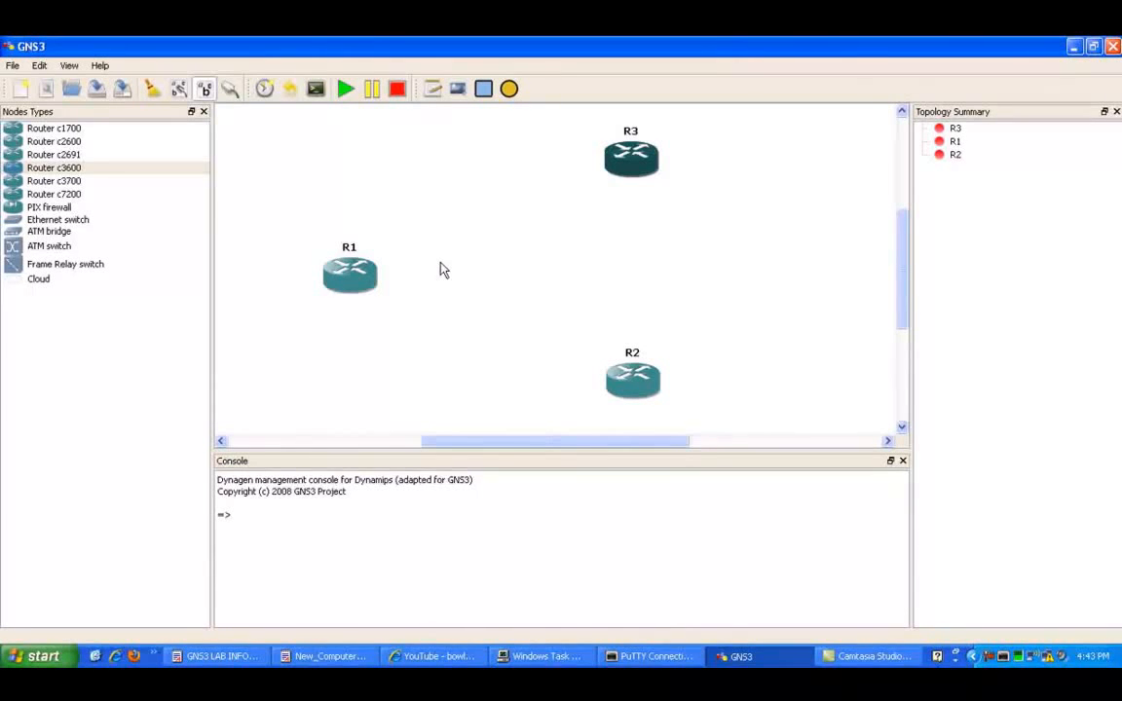
pyautogui.moveTo(372, 217)
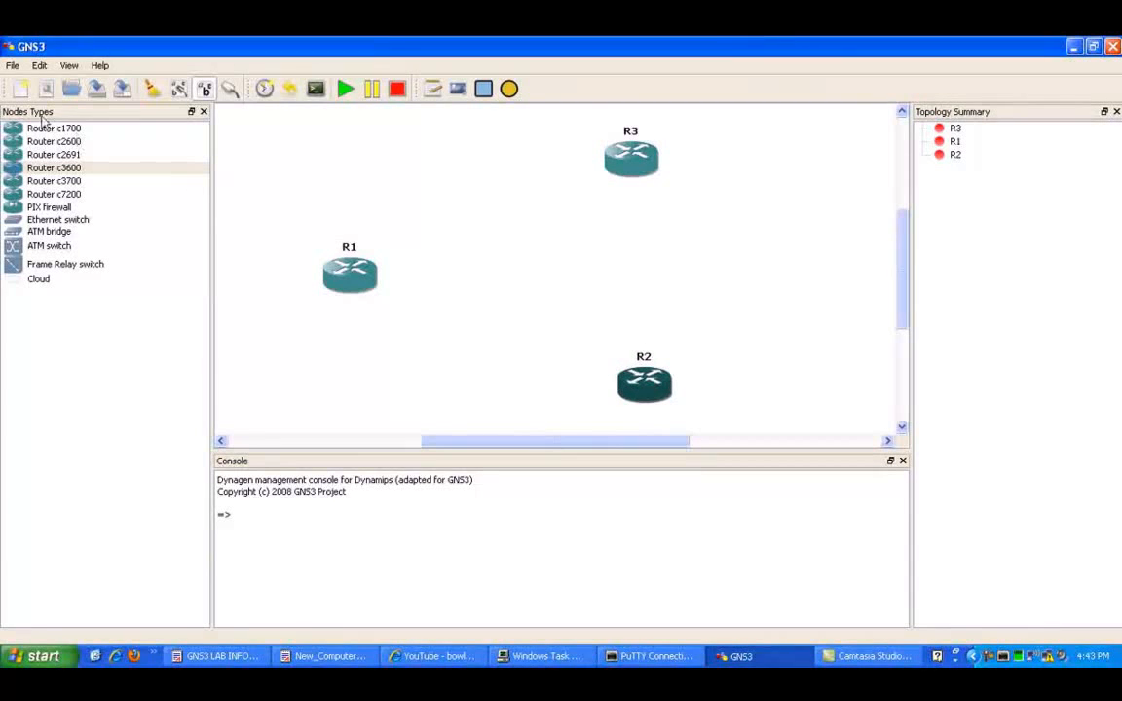
# - Connect R1 to R2 and R1 to R3 with serial links, then leave link mode
pyautogui.click(230, 90)
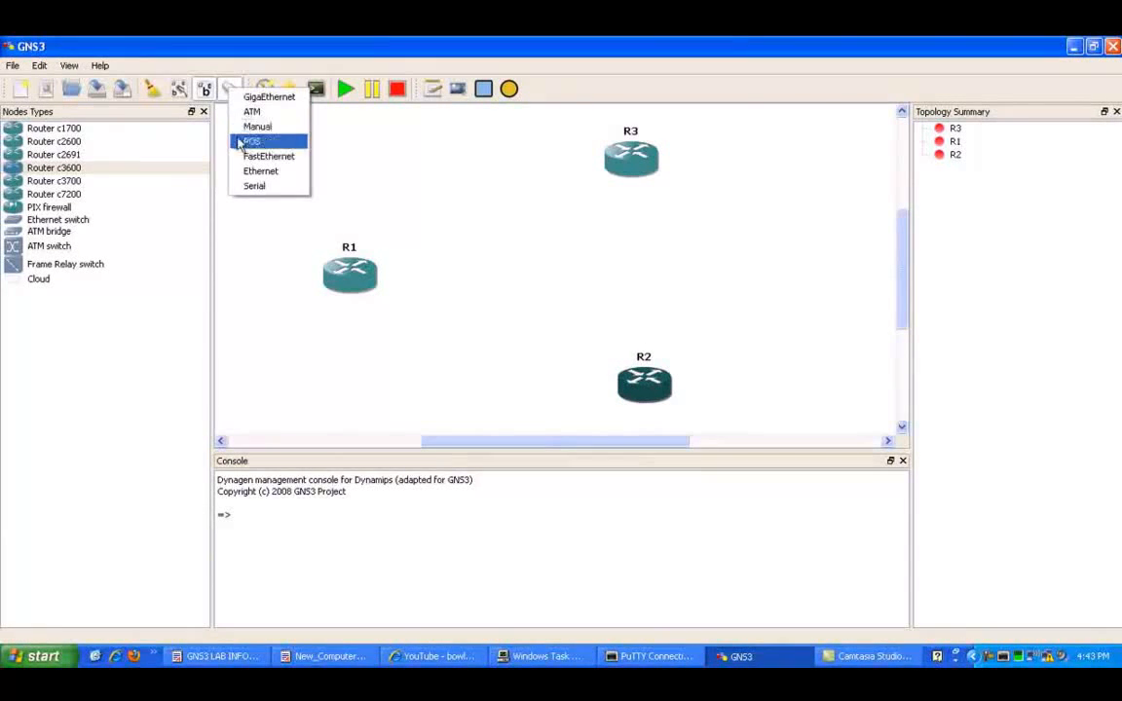
pyautogui.click(257, 125)
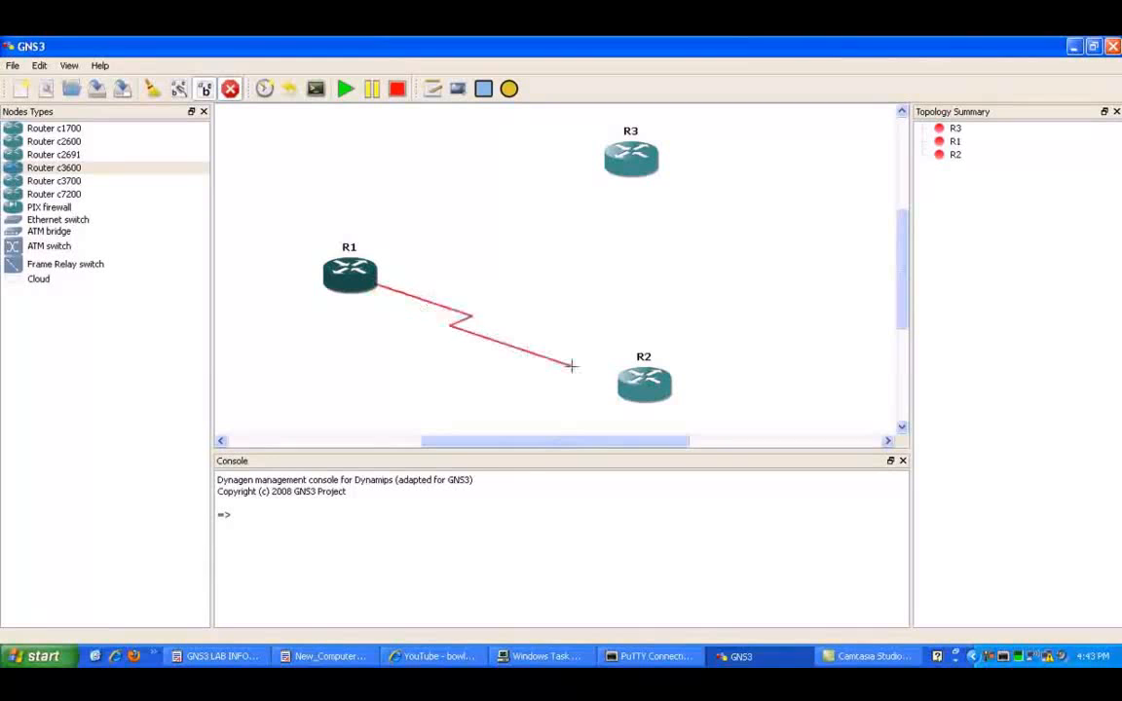
pyautogui.click(643, 382)
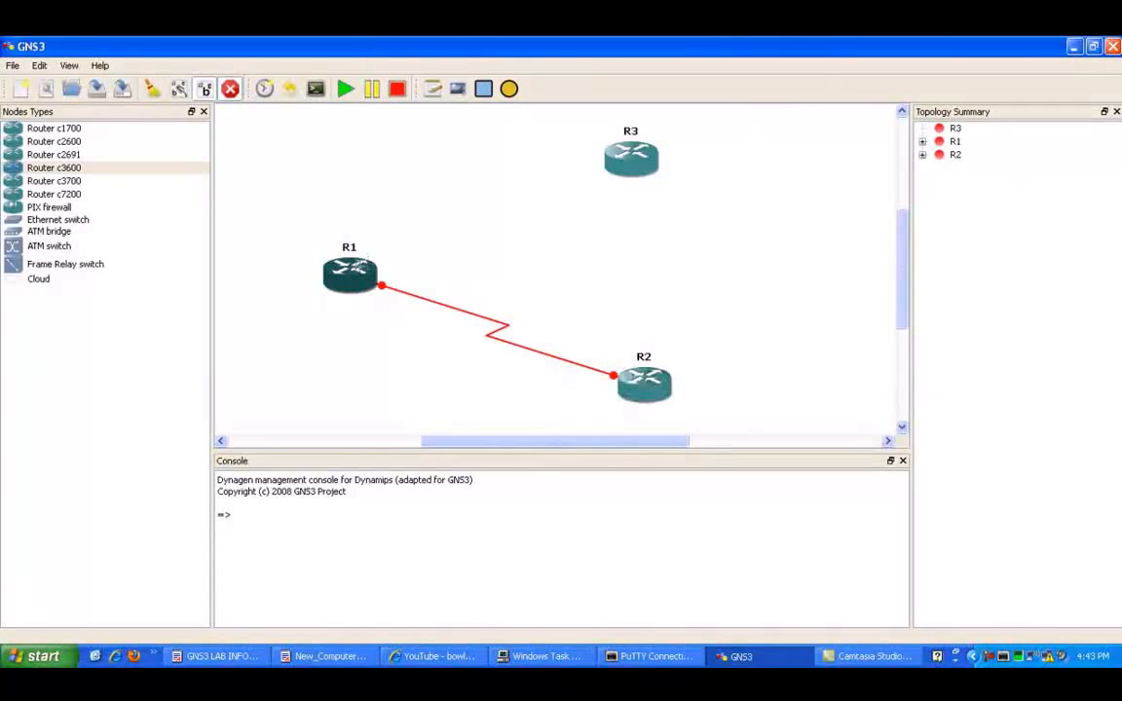
pyautogui.click(205, 89)
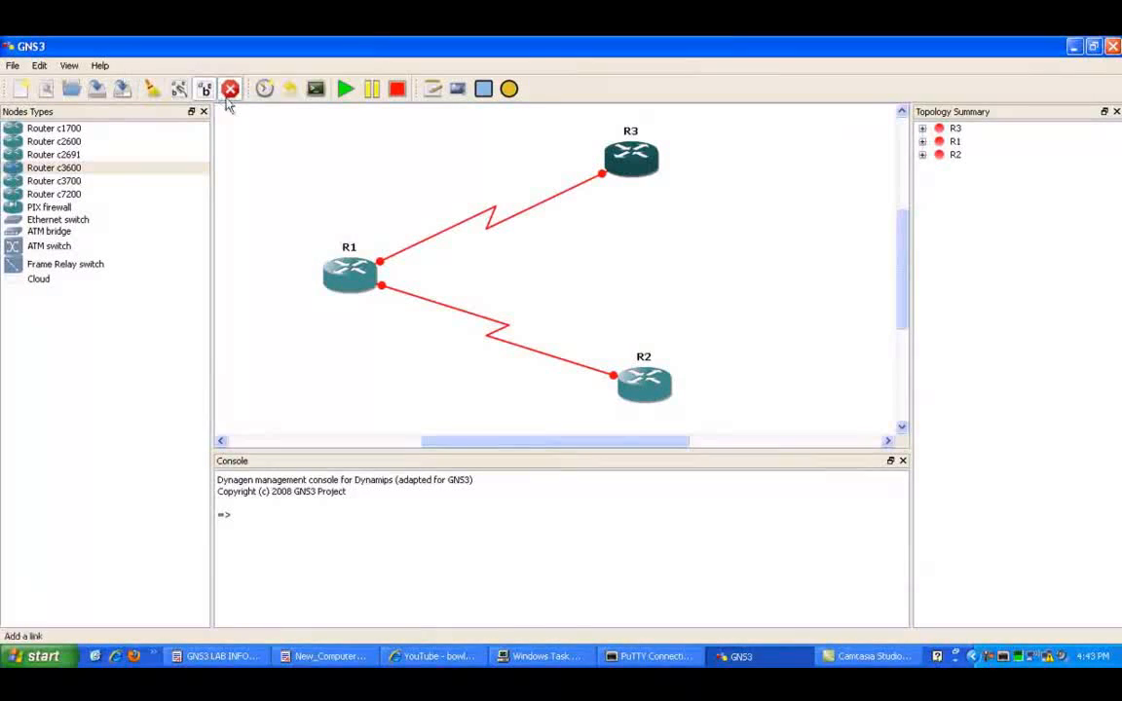
pyautogui.click(204, 90)
pyautogui.write('192.168.13.0')
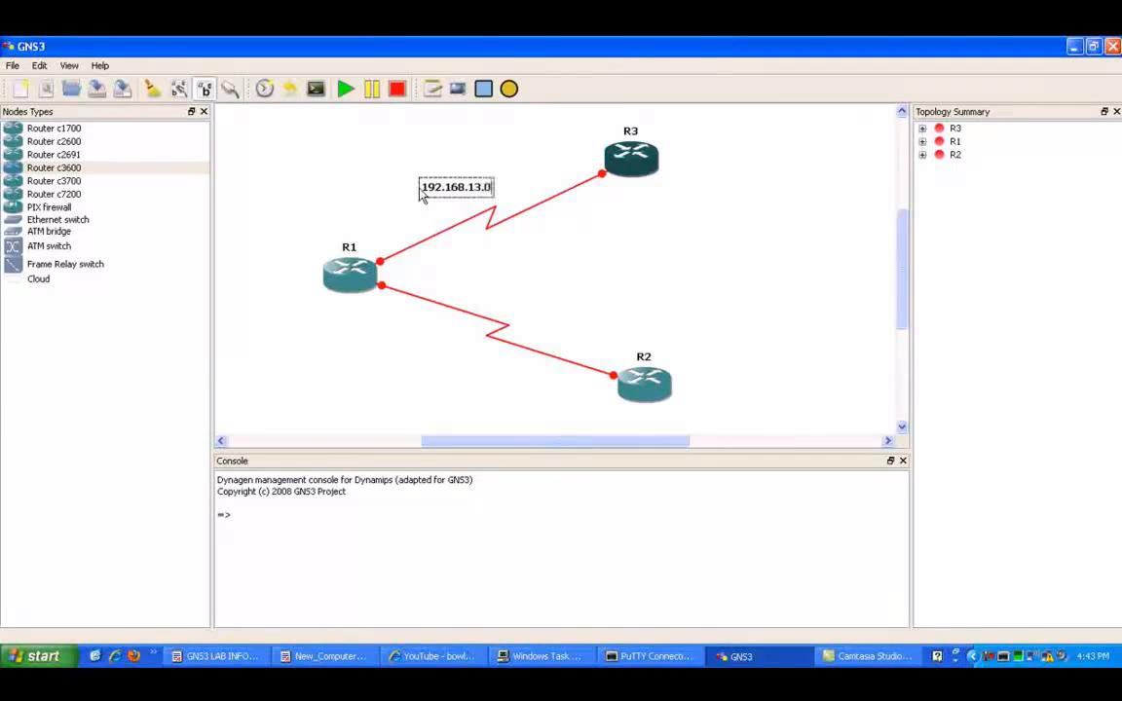
# - Label the R1–R3 link 192.168.13.0/30 and the R1–R2 link 192.168.12.0/30
pyautogui.write('/30')
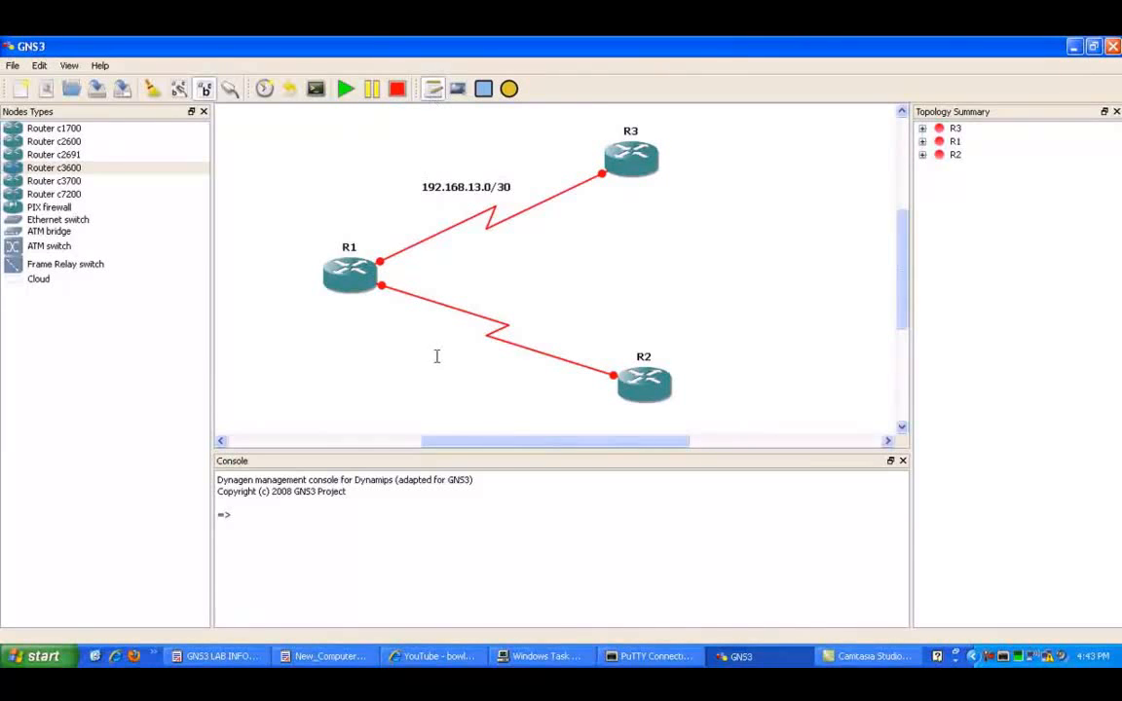
pyautogui.moveTo(440, 316)
pyautogui.write('192.168.12.0')
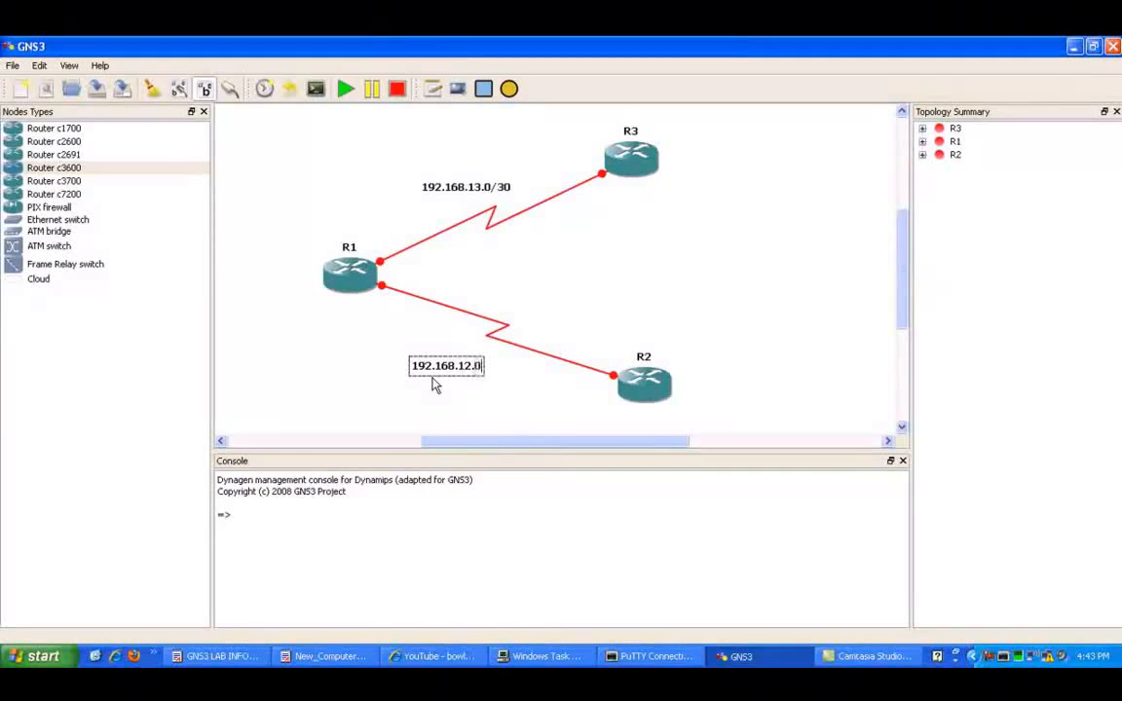
pyautogui.write('/30')
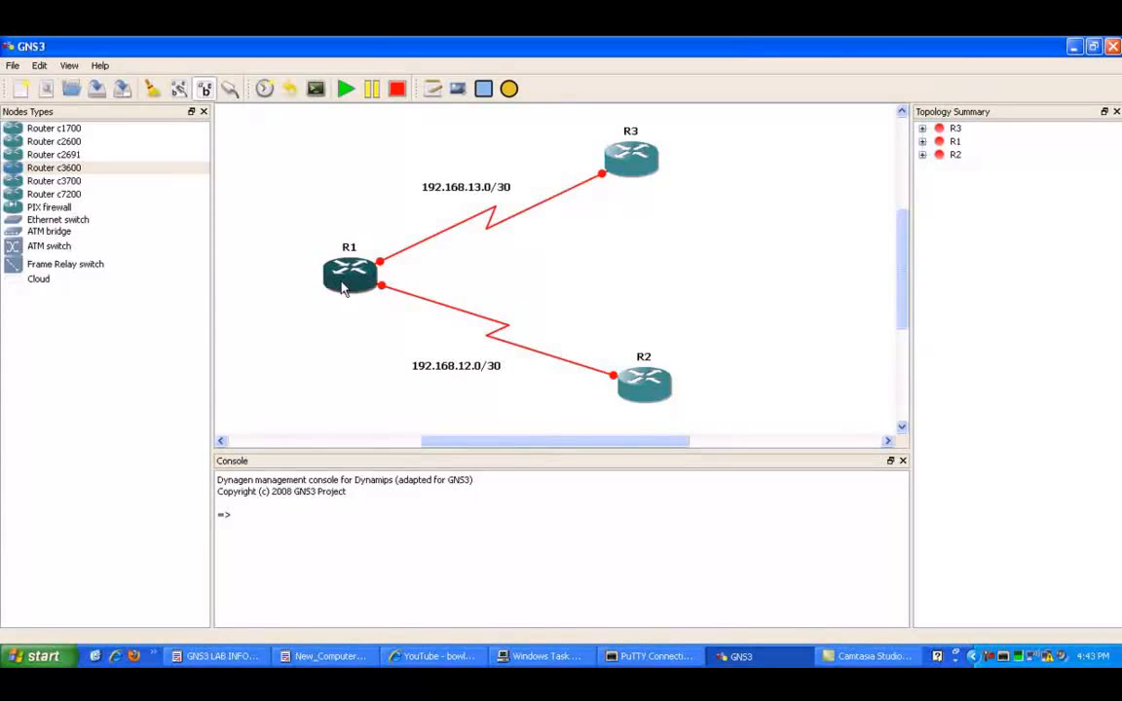
# - Start router R1
pyautogui.rightClick(348, 273)
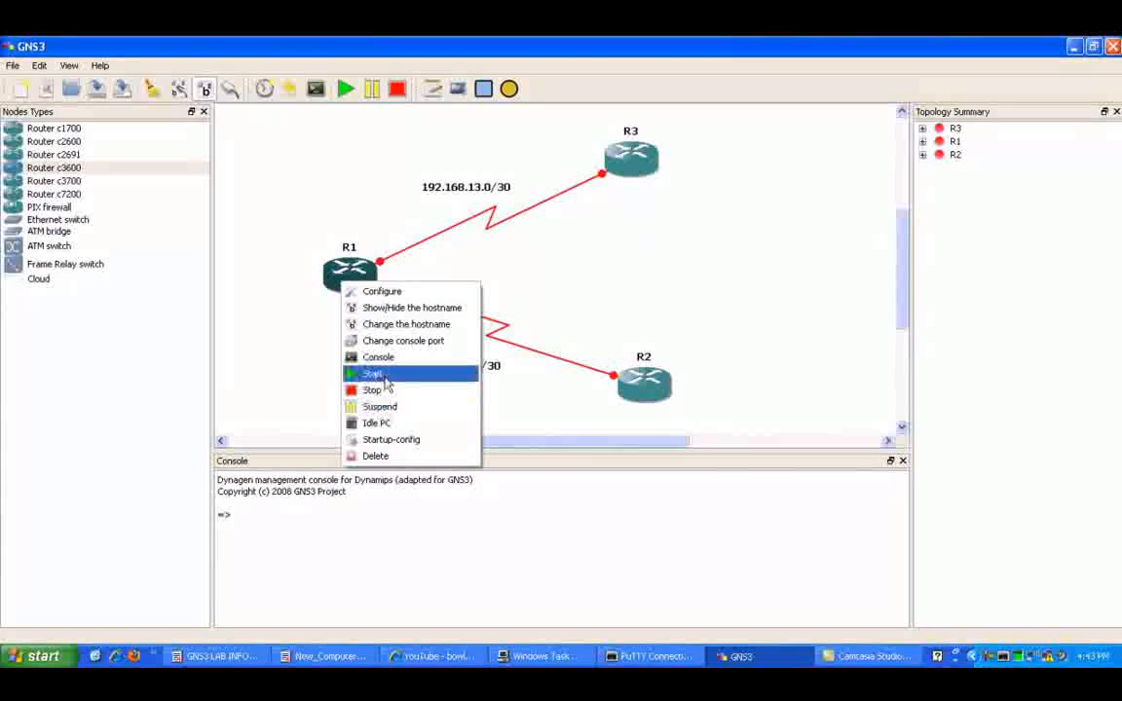
pyautogui.moveTo(596, 324)
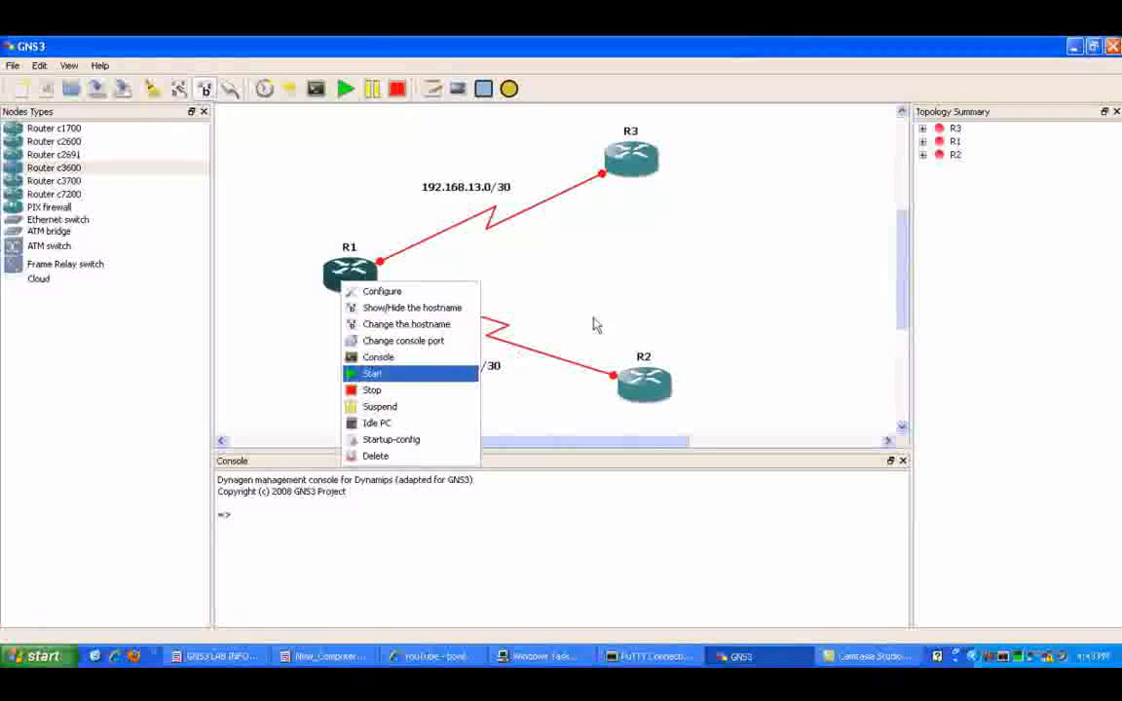
pyautogui.click(372, 374)
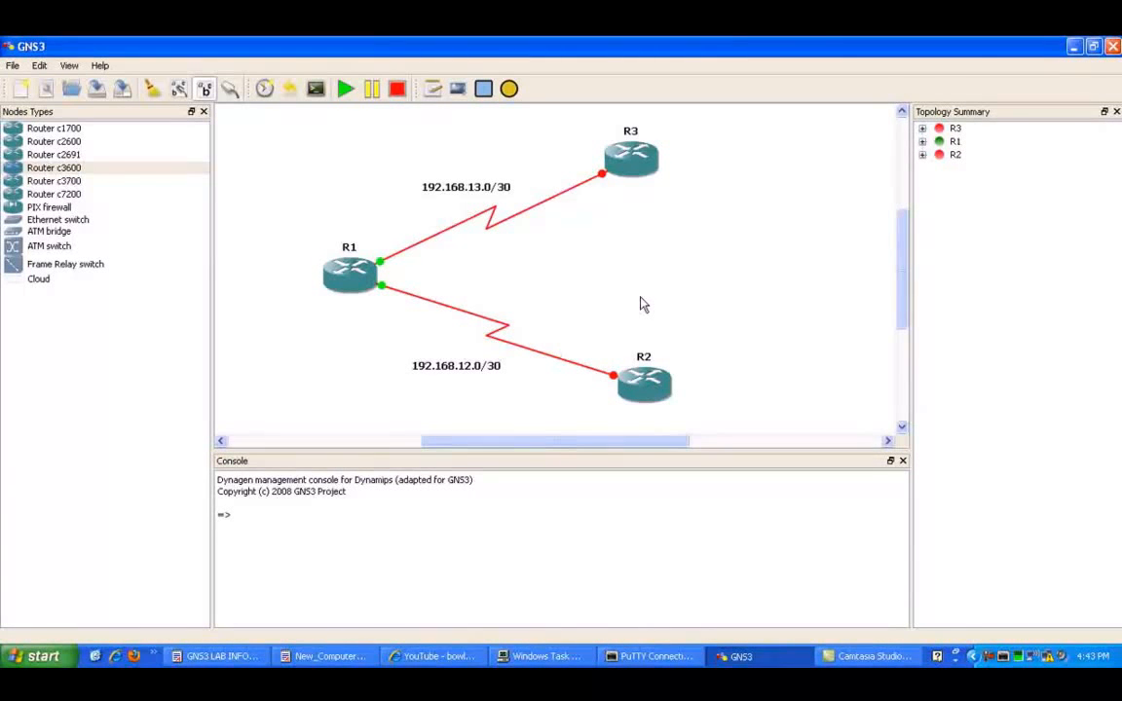
pyautogui.moveTo(650, 323)
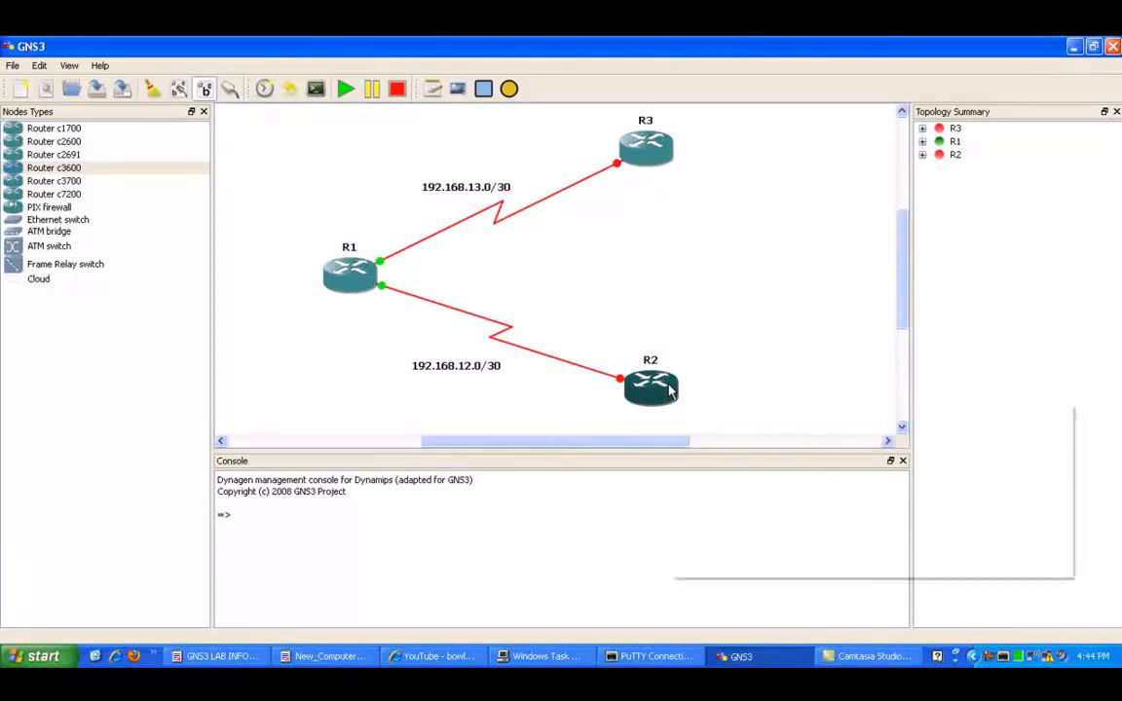
pyautogui.moveTo(650, 386)
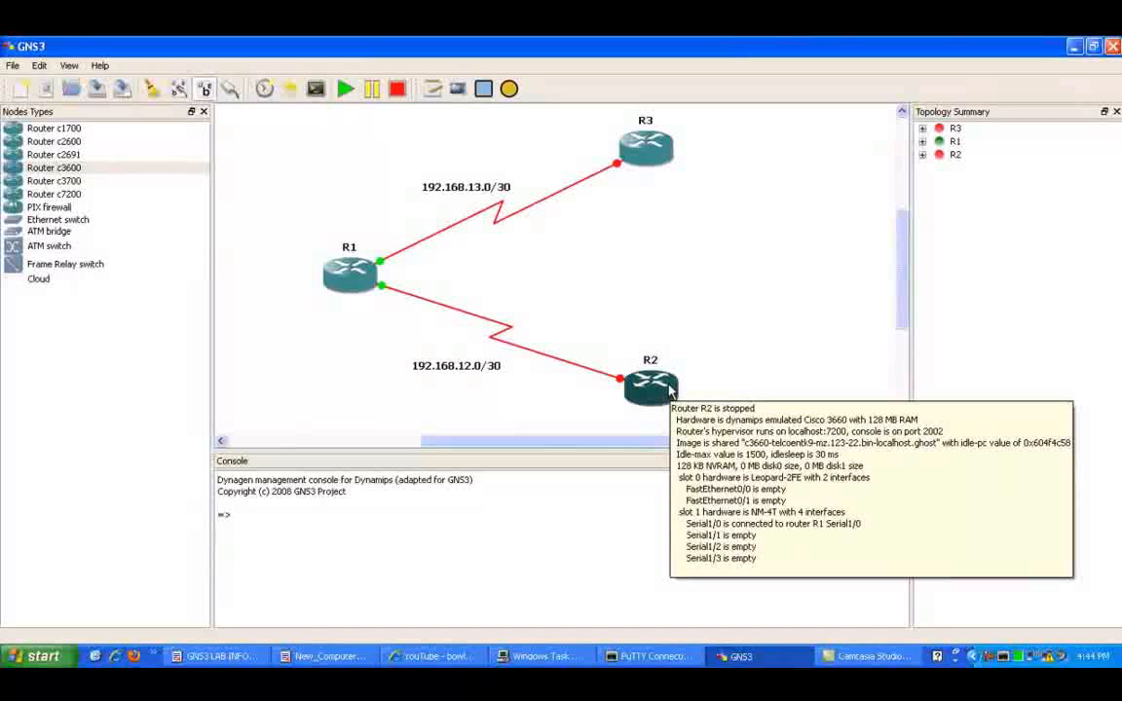
pyautogui.moveTo(694, 300)
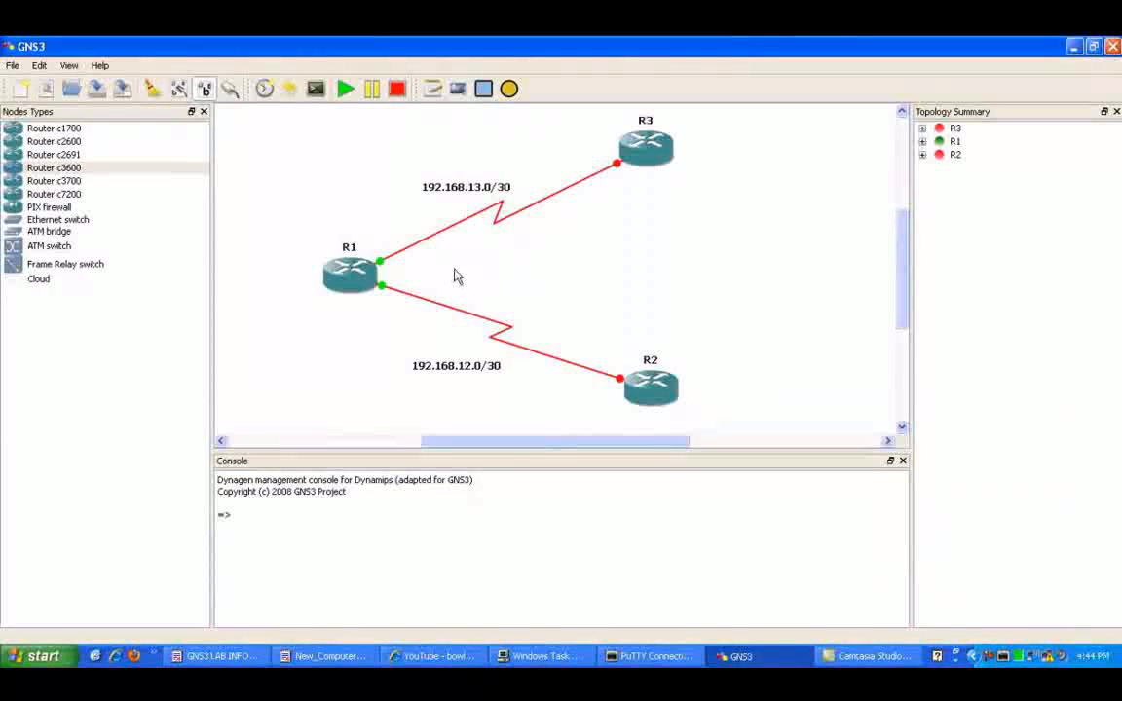
pyautogui.moveTo(666, 234)
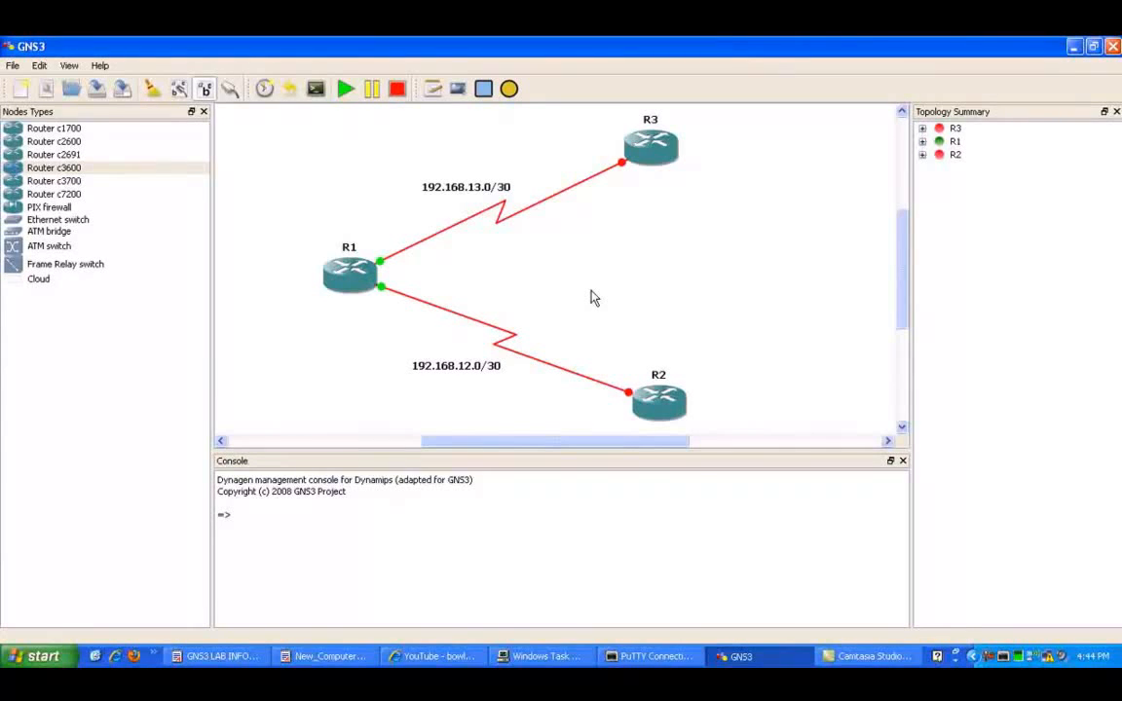
pyautogui.moveTo(507, 277)
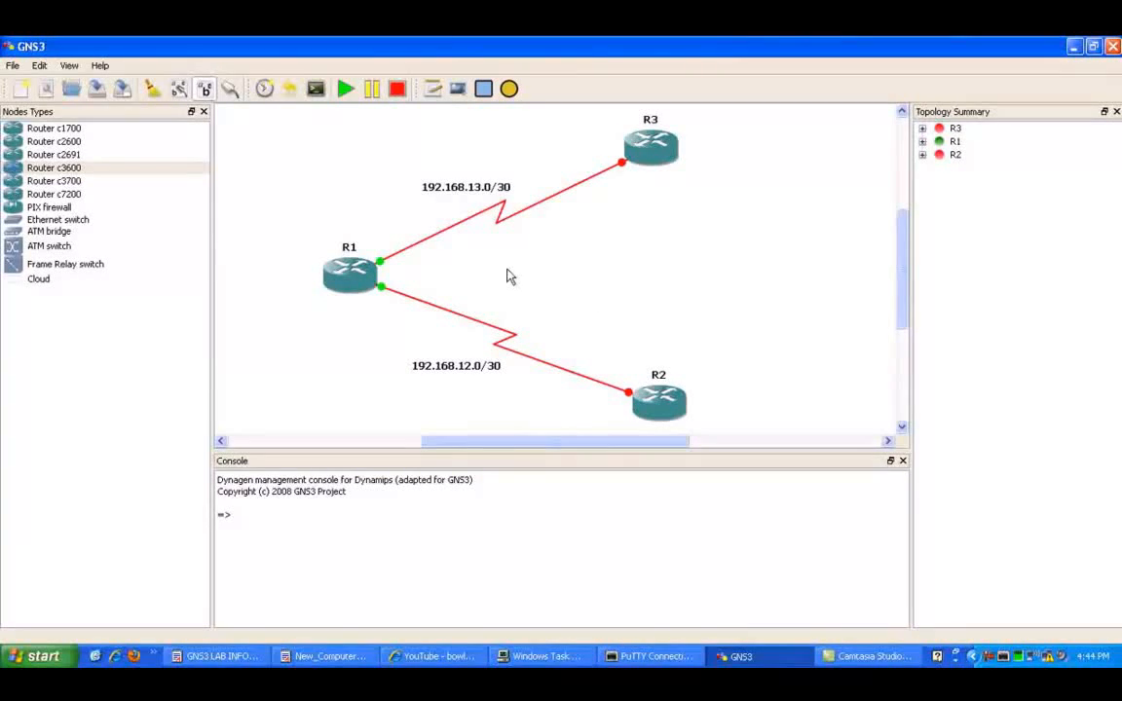
pyautogui.moveTo(533, 259)
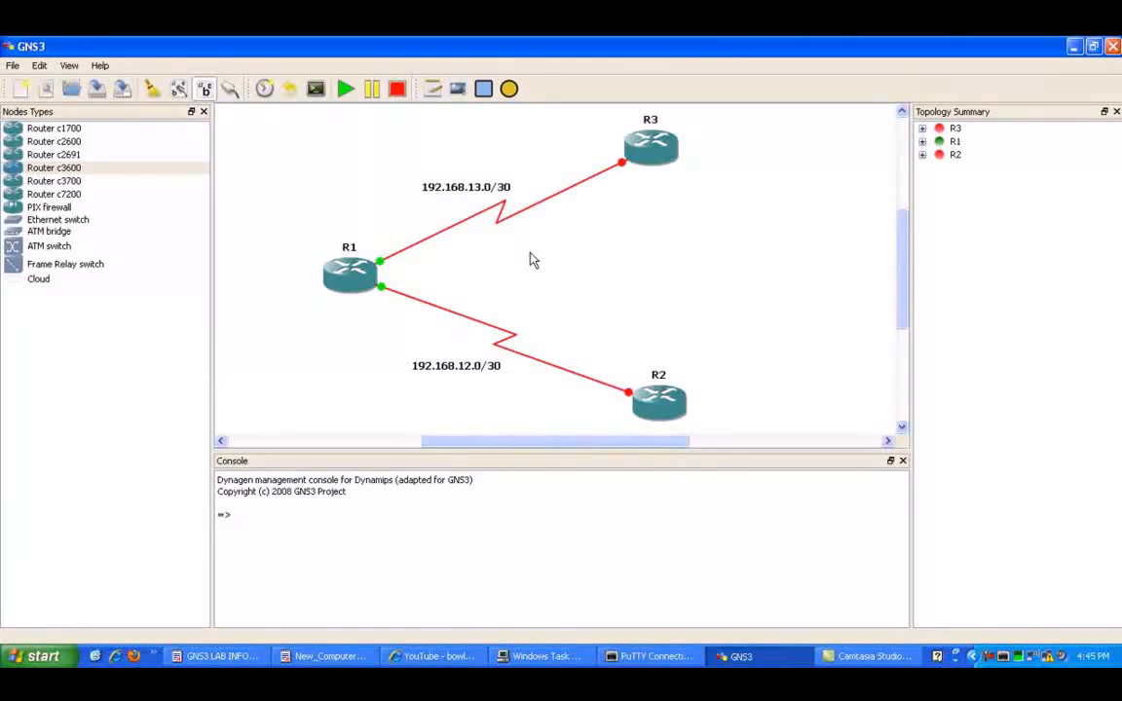
pyautogui.moveTo(558, 257)
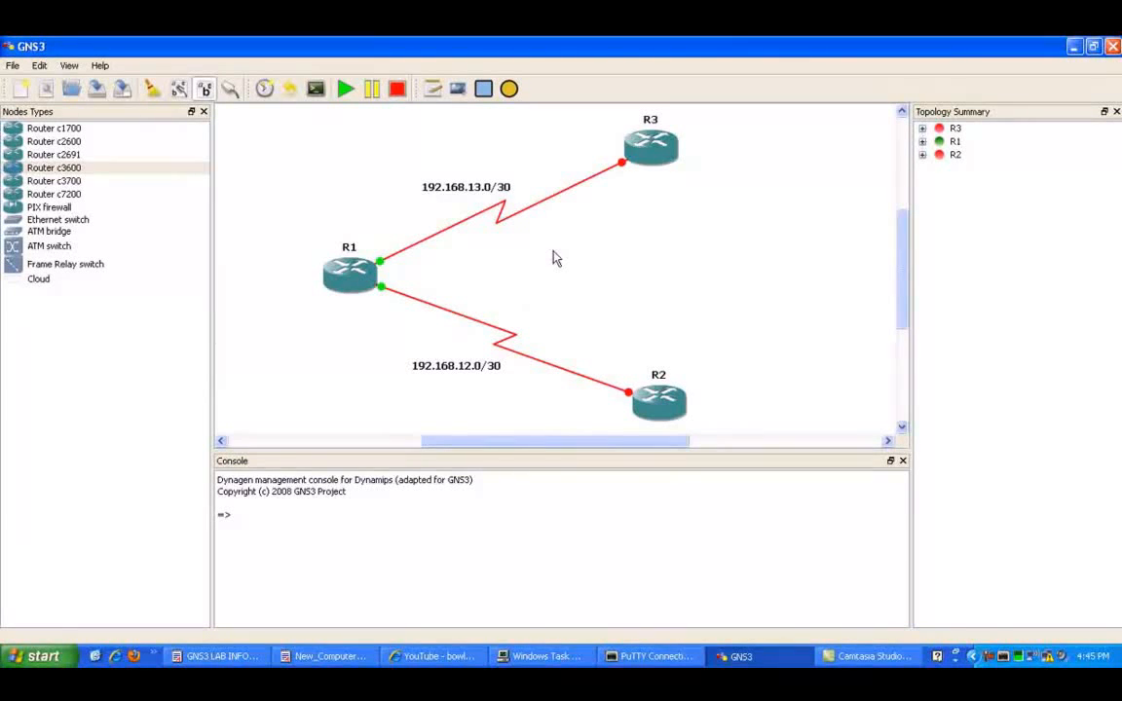
pyautogui.moveTo(598, 271)
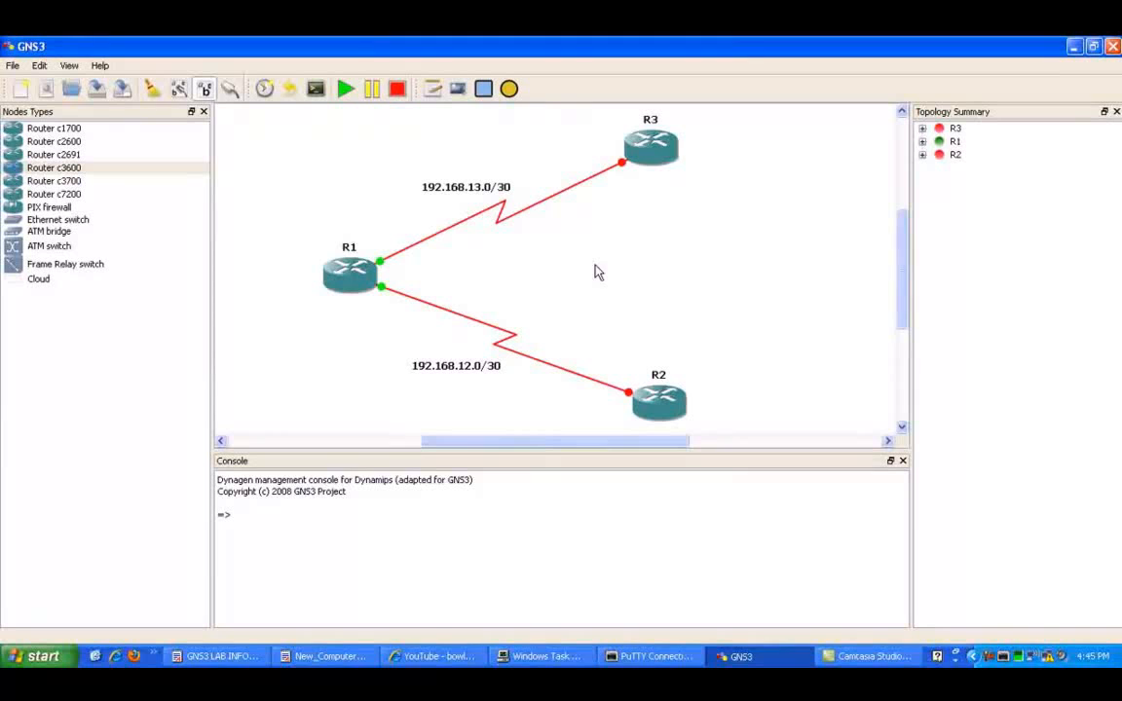
pyautogui.moveTo(612, 326)
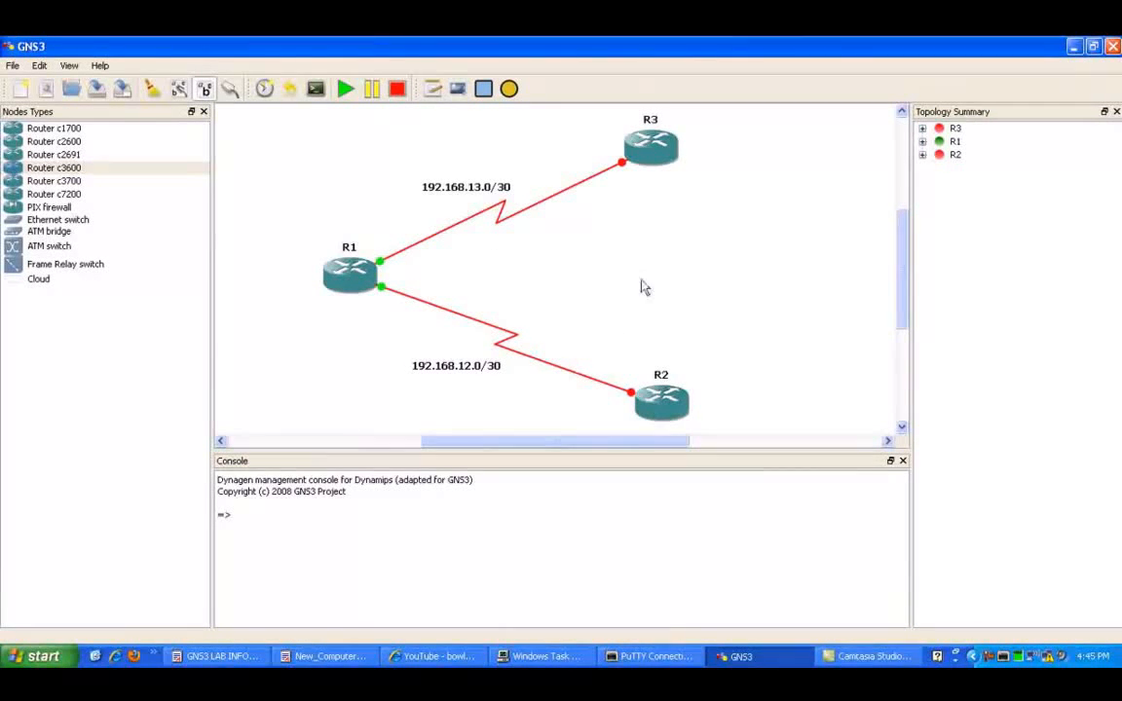
pyautogui.moveTo(791, 171)
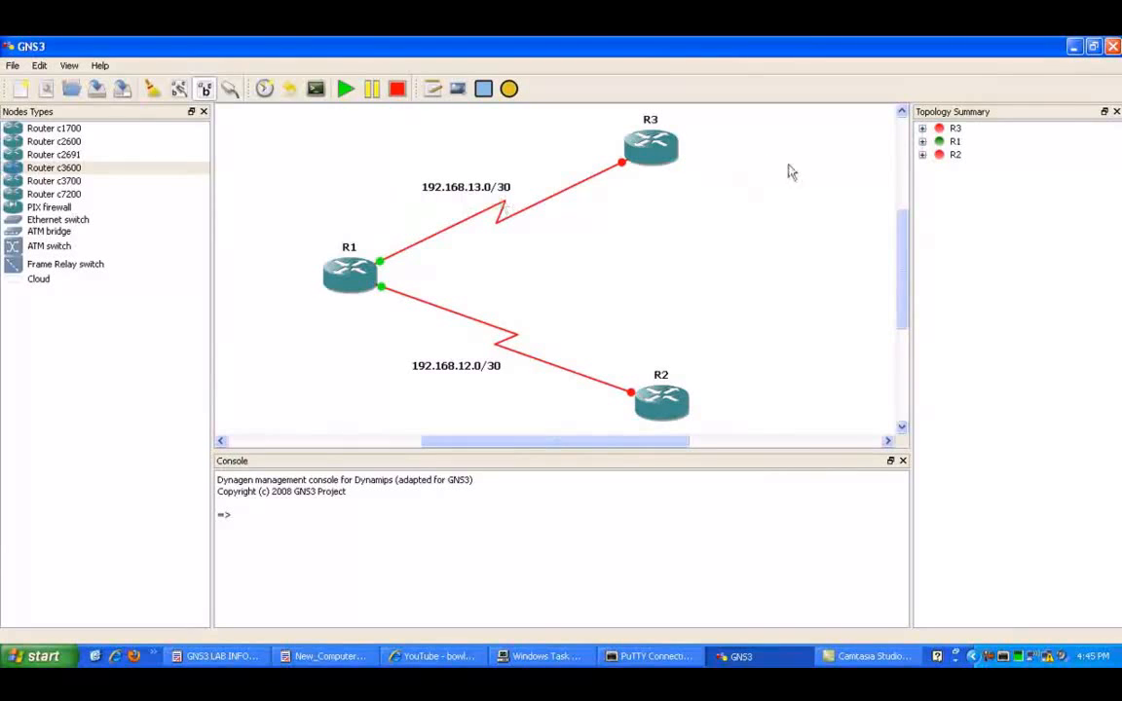
# - Start router R3 and switch over to PuTTY Connection Manager
pyautogui.rightClick(651, 145)
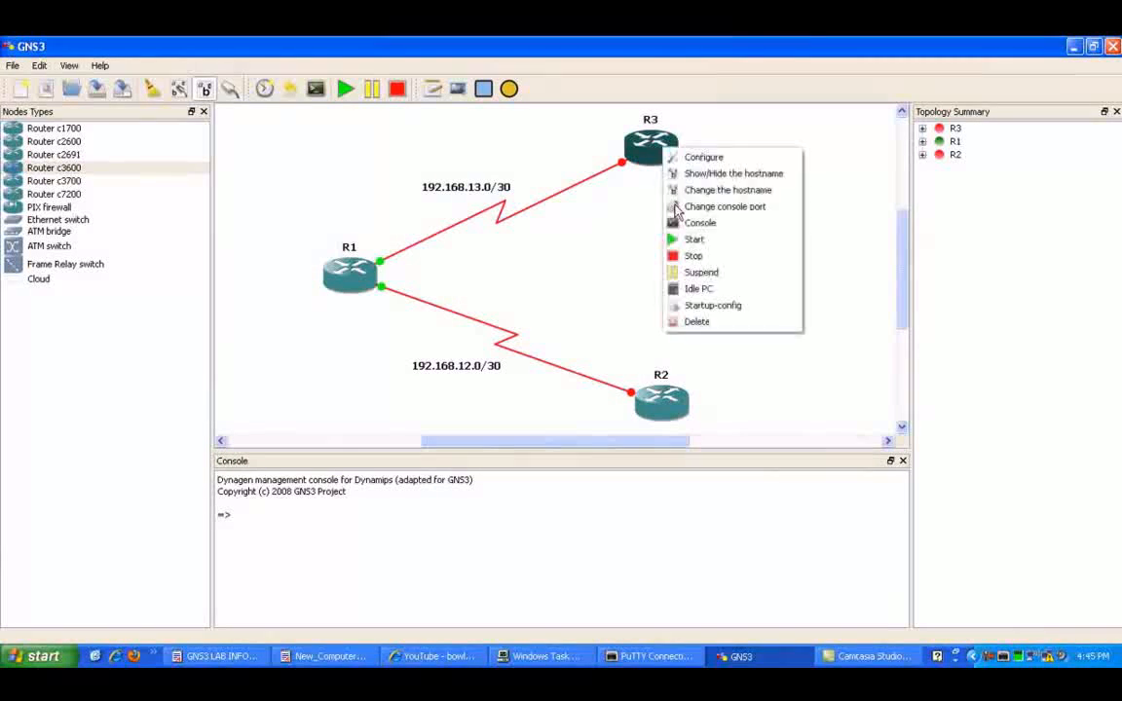
pyautogui.click(670, 249)
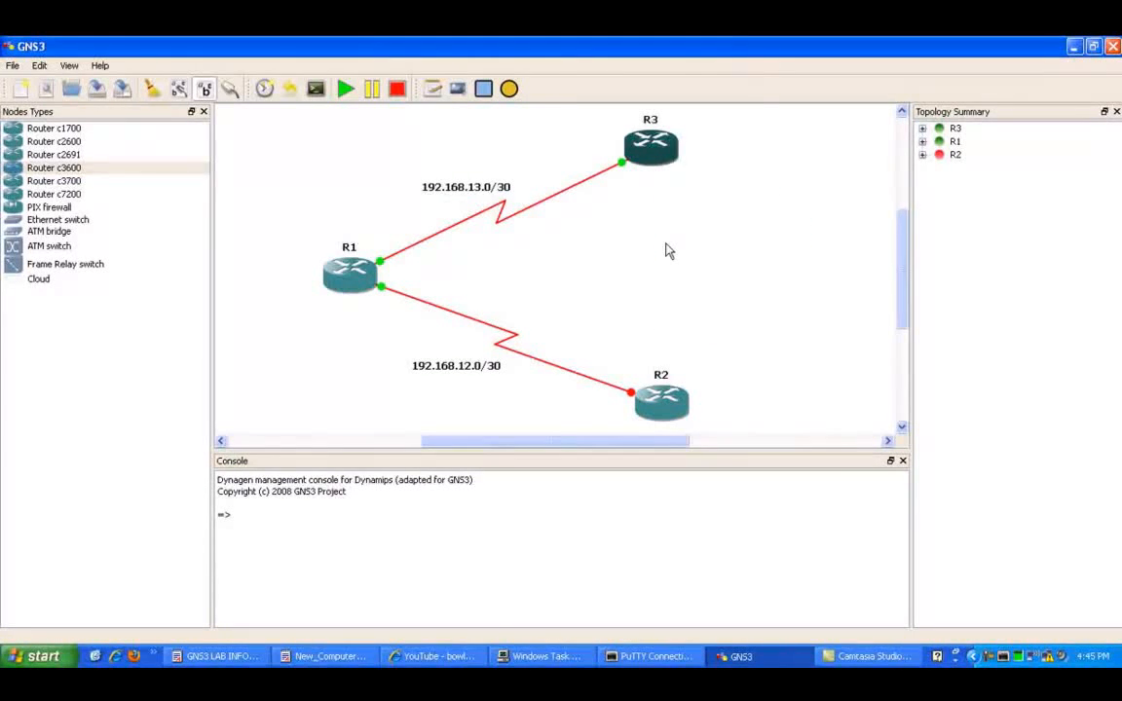
pyautogui.moveTo(499, 218)
pyautogui.write('CHAP')
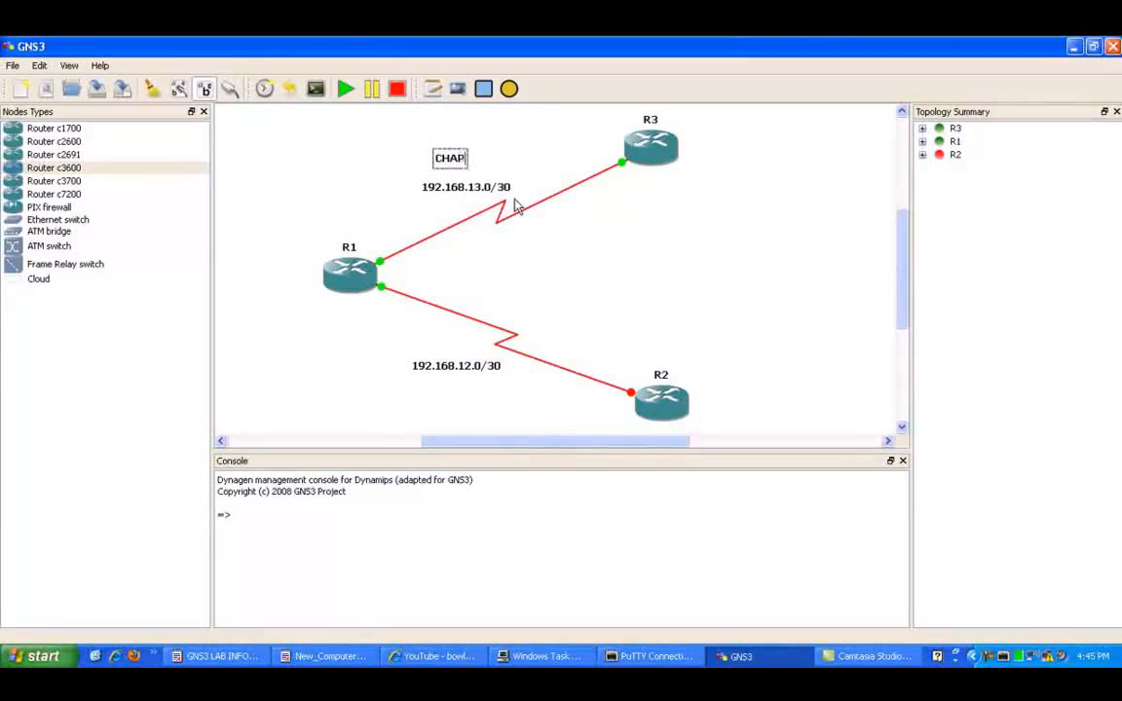
pyautogui.moveTo(441, 109)
pyautogui.write('PAP')
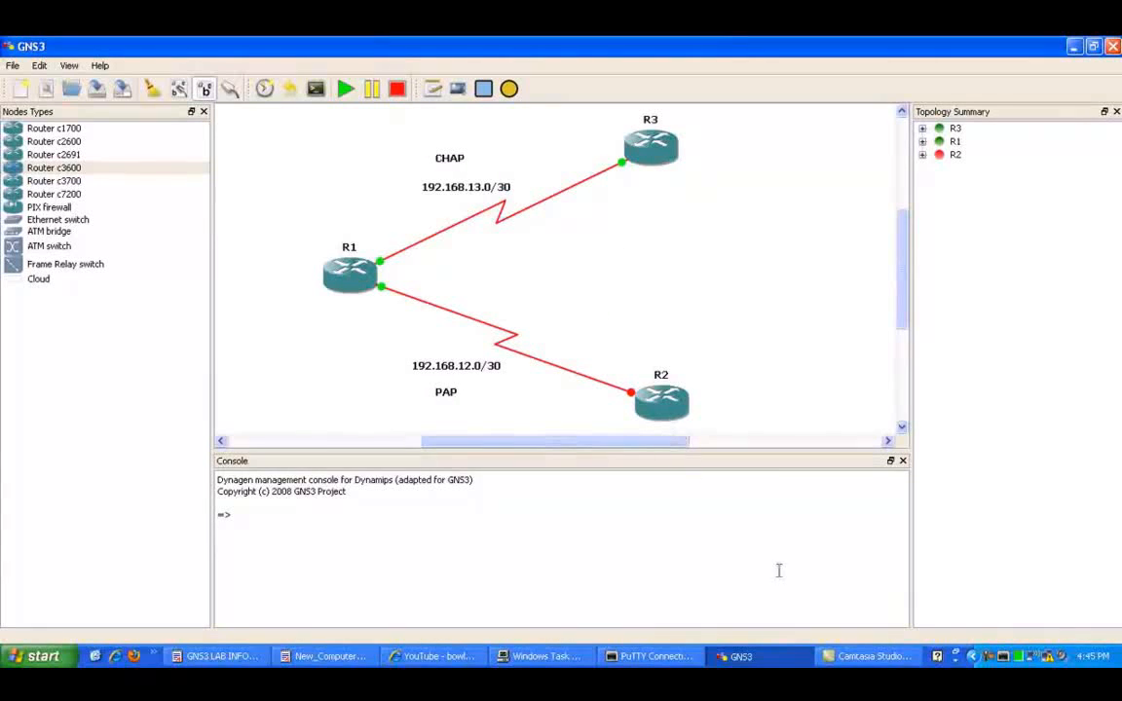
pyautogui.click(651, 655)
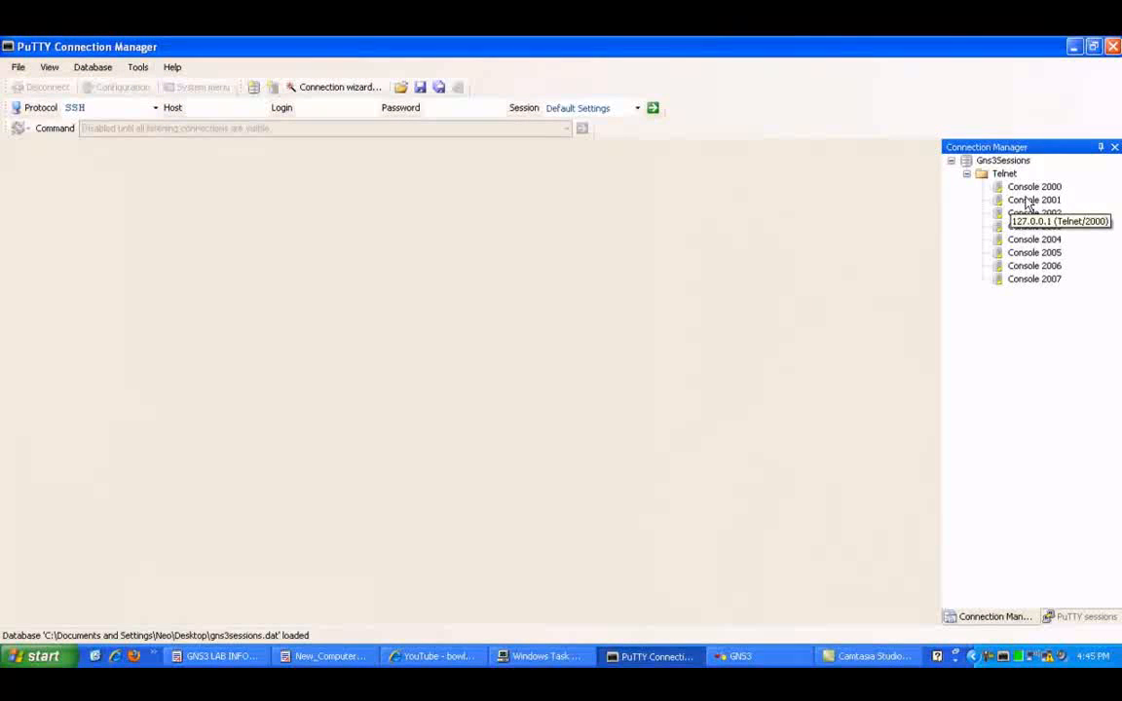
# - Open R1's console on port 2001, answer 'no' to initial setup and enter 'en' at the prompt
pyautogui.click(1032, 199)
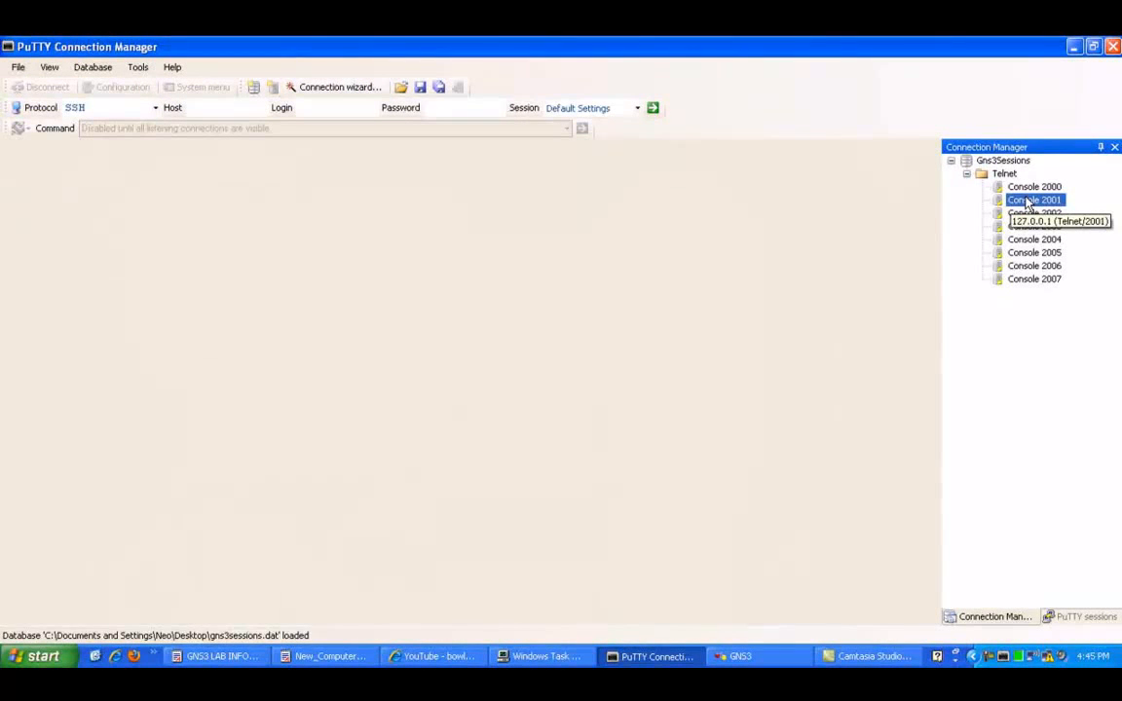
pyautogui.moveTo(432, 249)
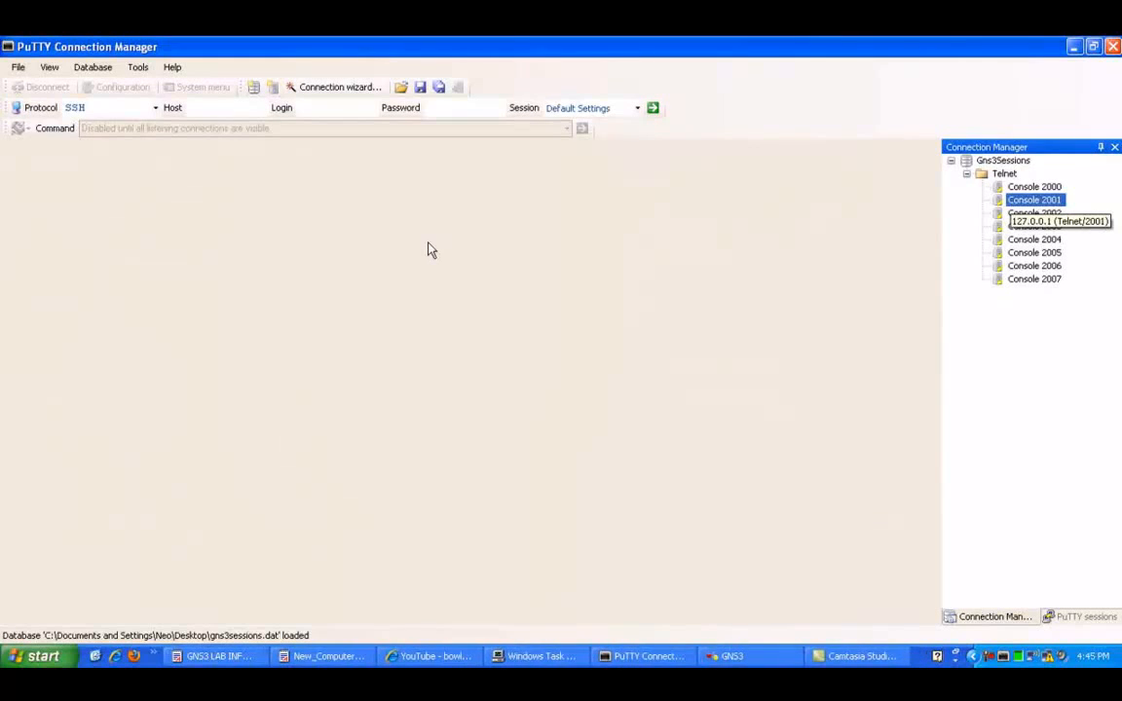
pyautogui.doubleClick(1035, 199)
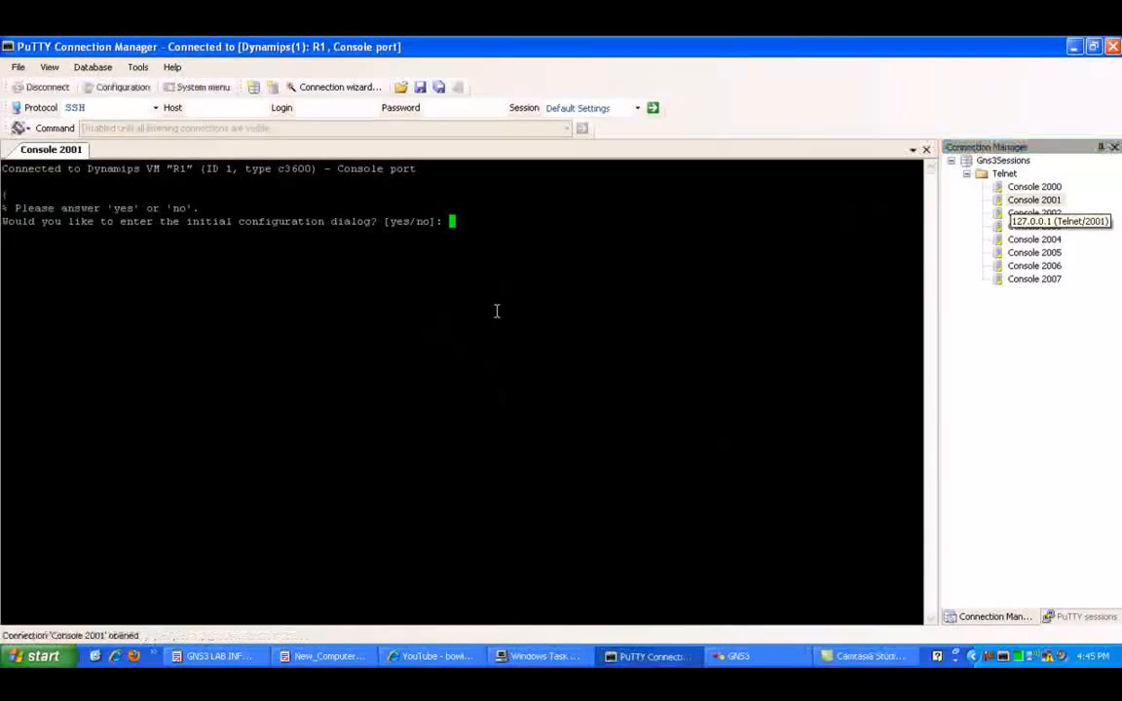
pyautogui.write('no')
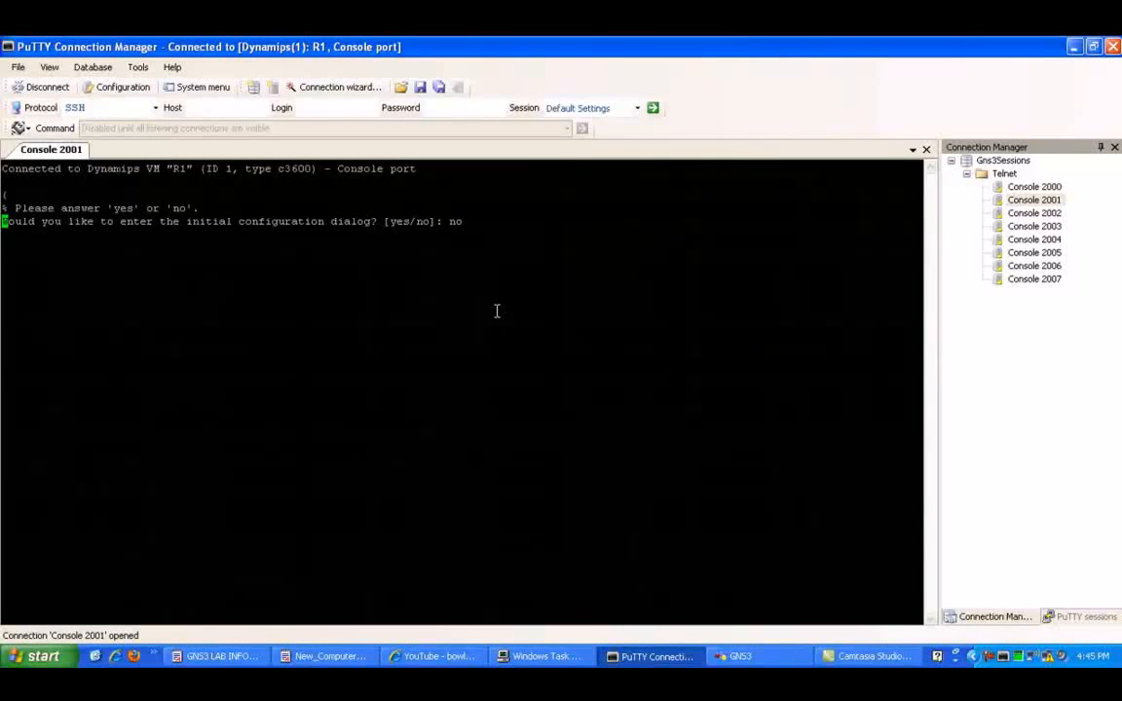
pyautogui.press('Return')
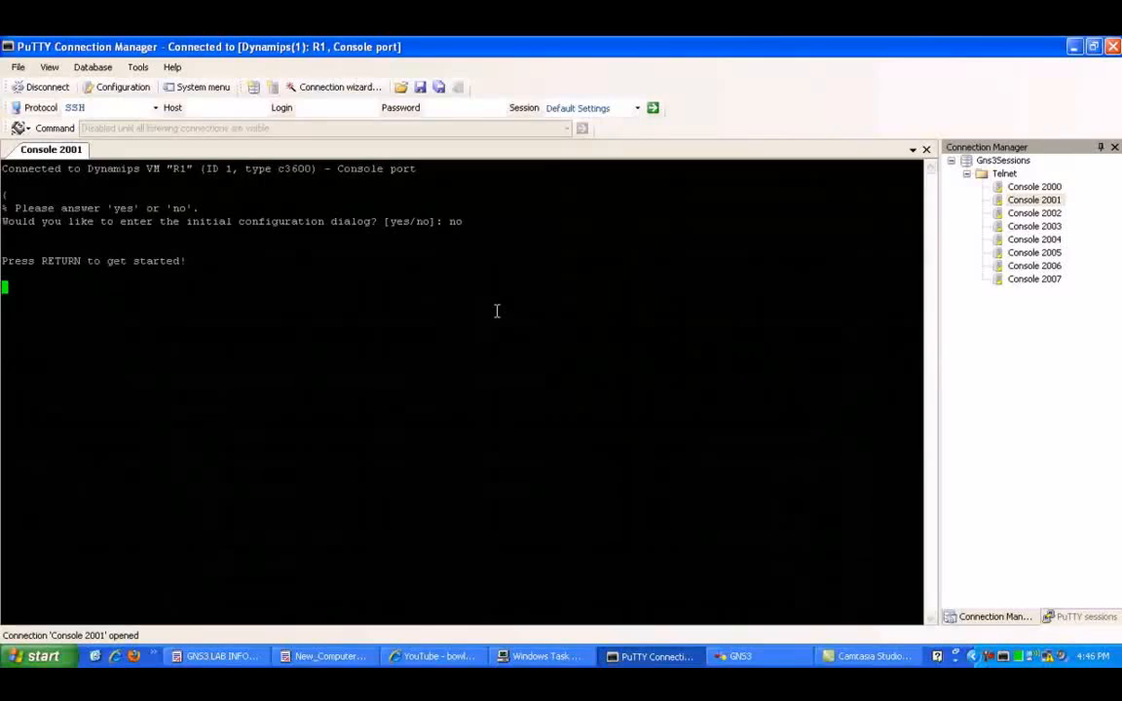
pyautogui.press('return')
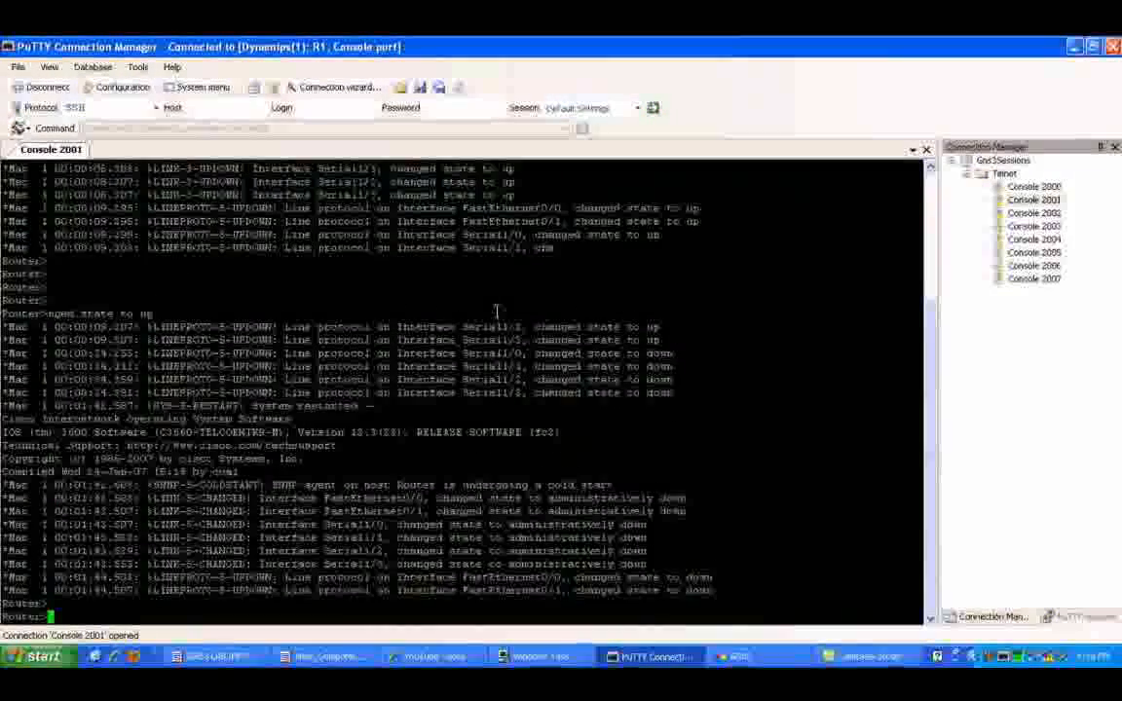
pyautogui.write('en')
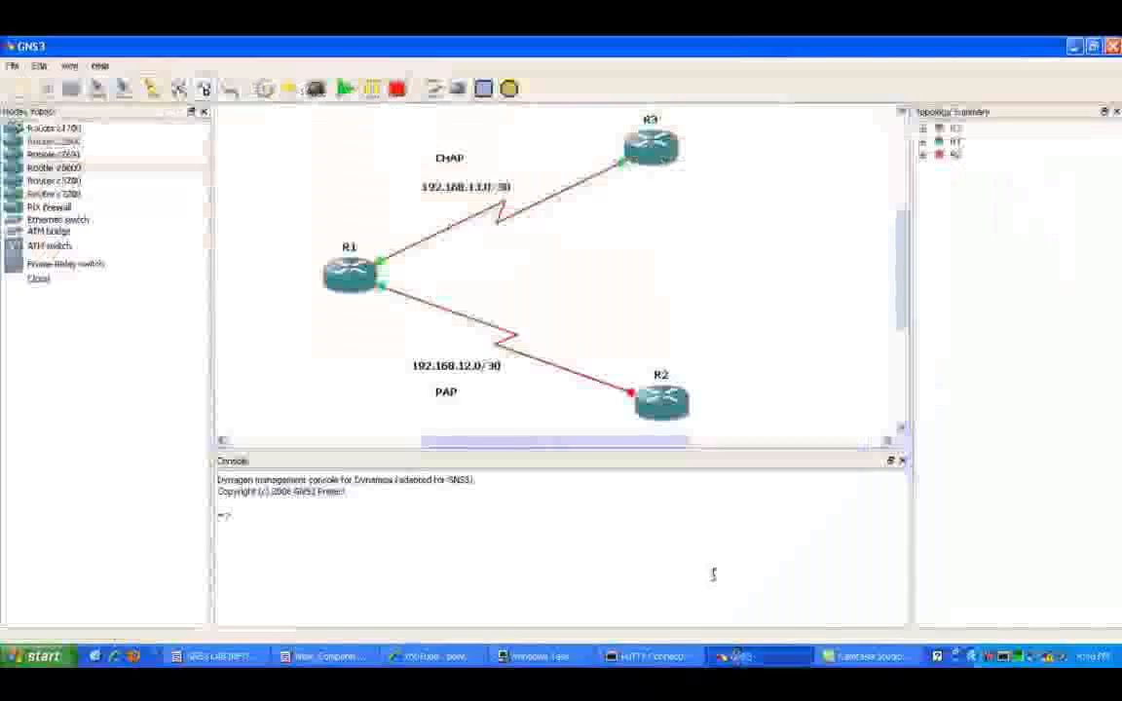
# - Expand the routers' serial link details in the Topology Summary, then return to the R1 console
pyautogui.rightClick(662, 399)
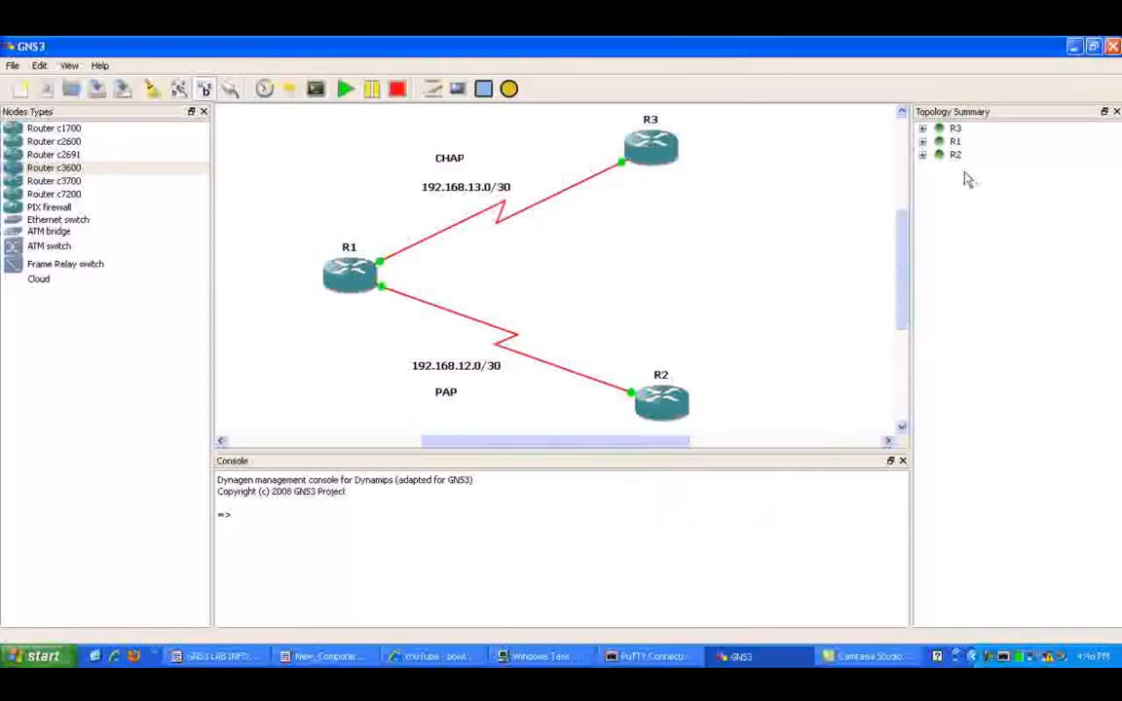
pyautogui.click(923, 140)
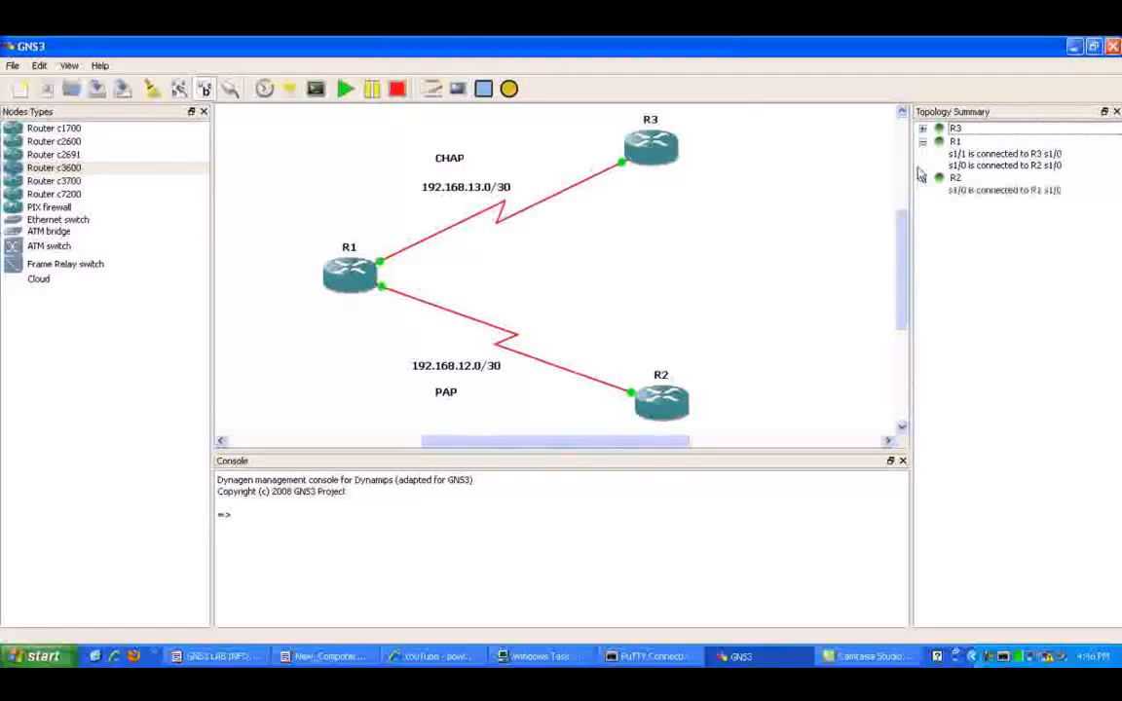
pyautogui.click(923, 129)
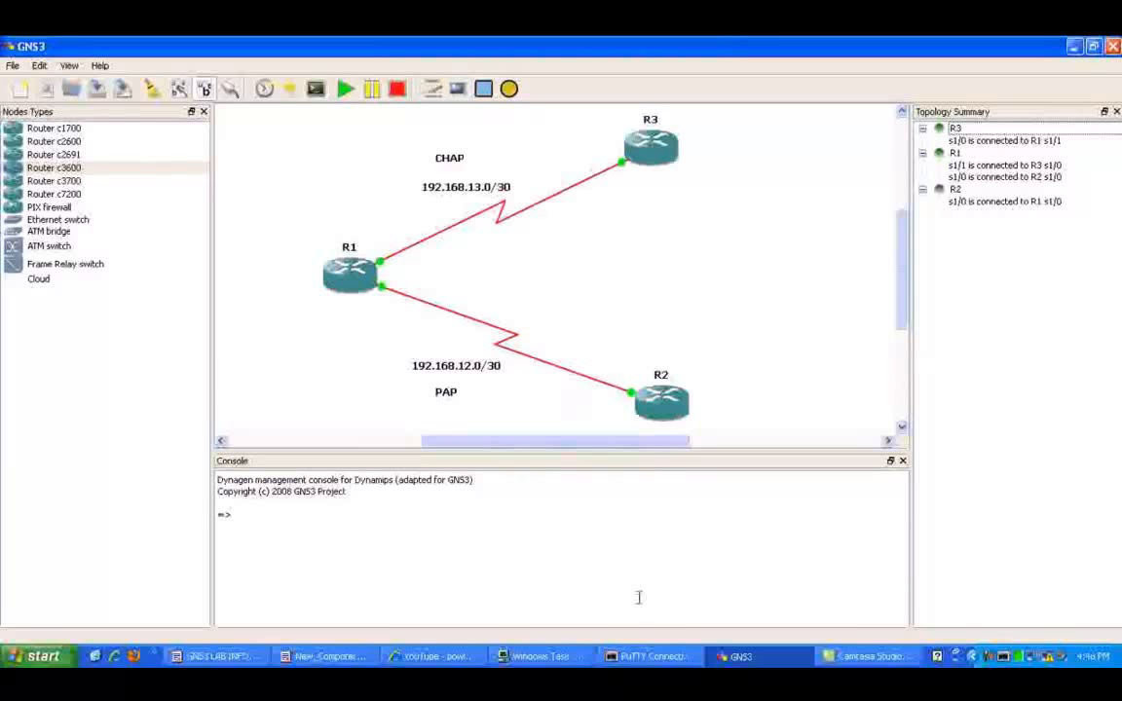
pyautogui.click(650, 655)
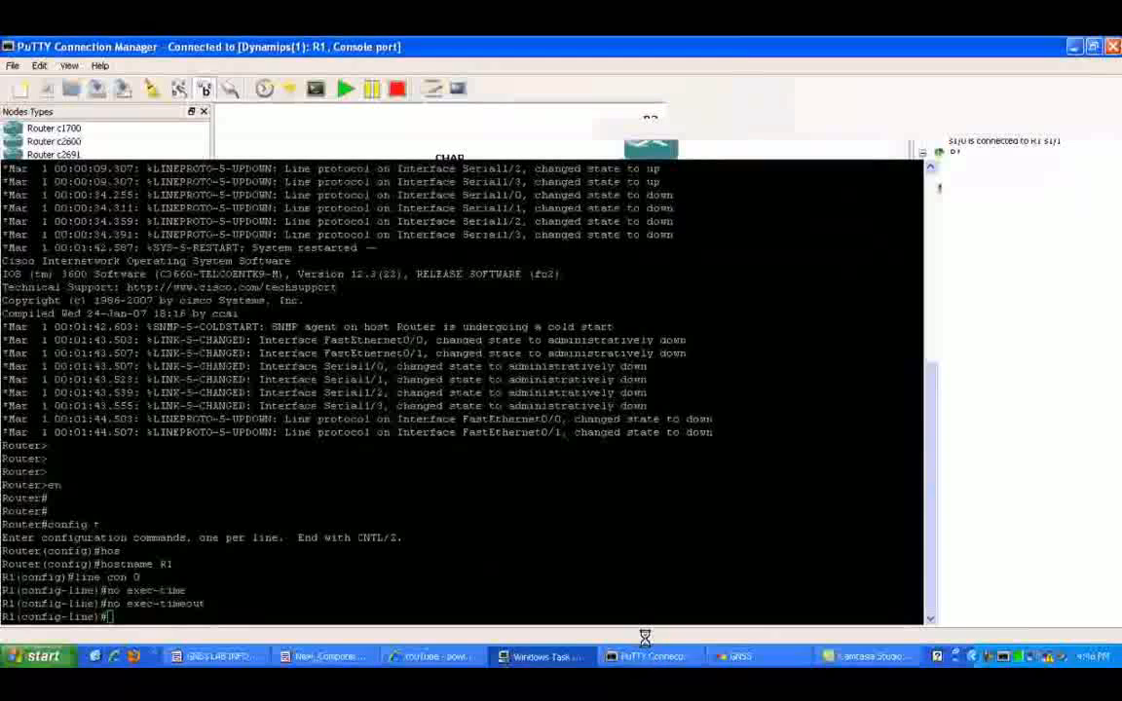